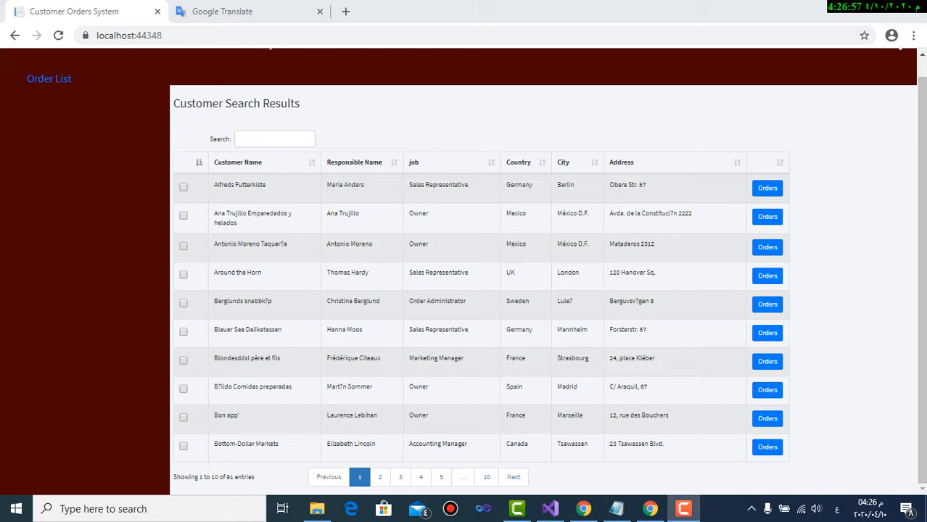
Open the order details for customer ANTON, then return to the customer search results.
scroll(up, 3)
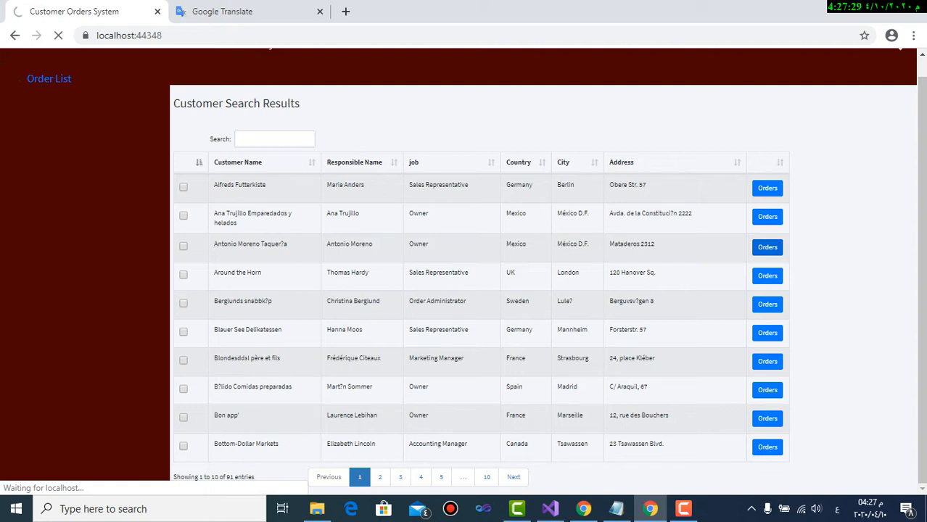
click(767, 247)
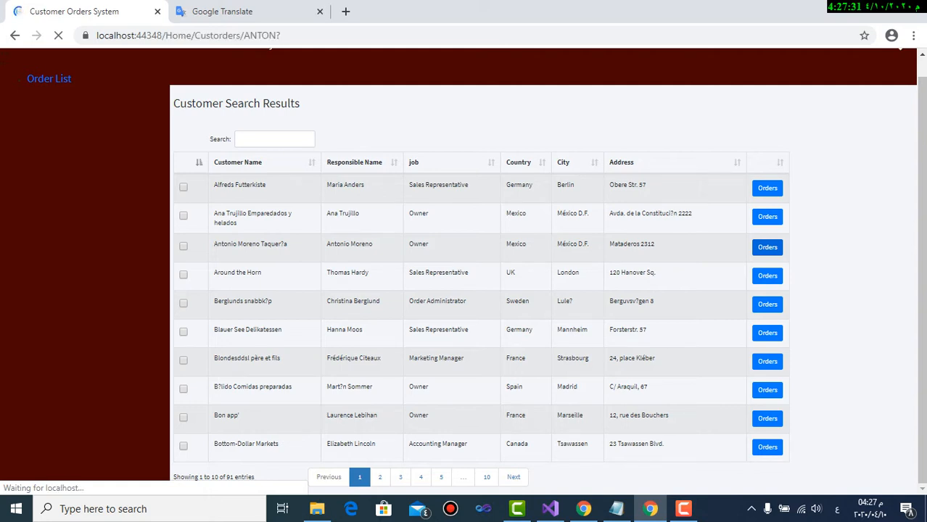
click(767, 247)
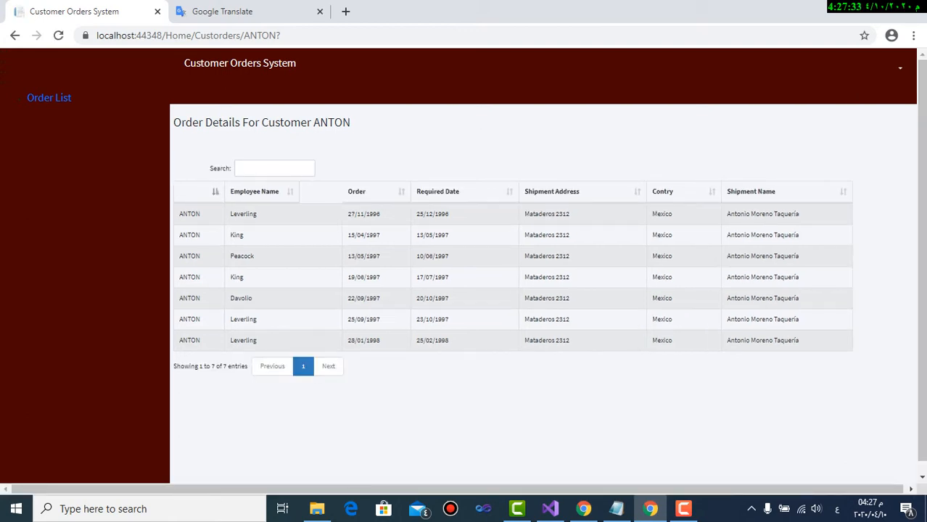
mouse_move(16, 35)
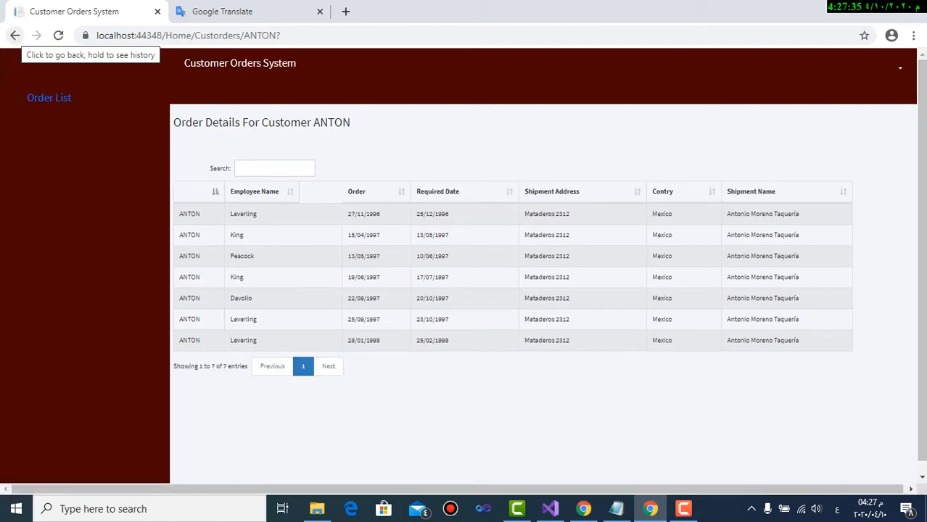
click(16, 35)
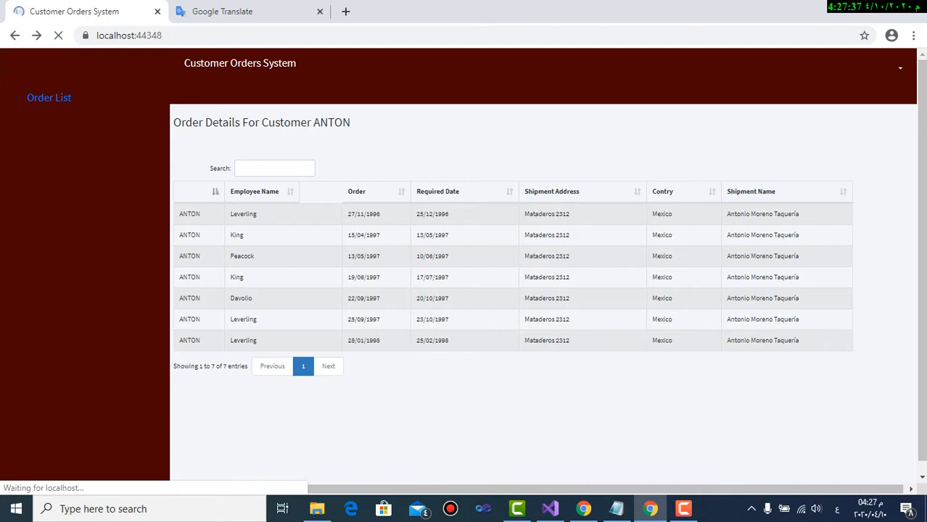
click(49, 97)
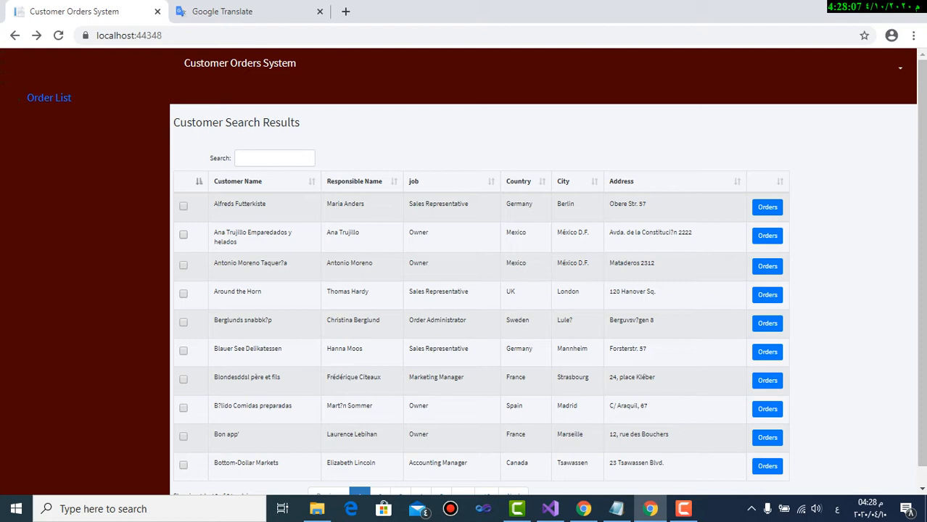
Tick the Ana Trujillo Emparedados y helados customer and request its orders.
click(183, 234)
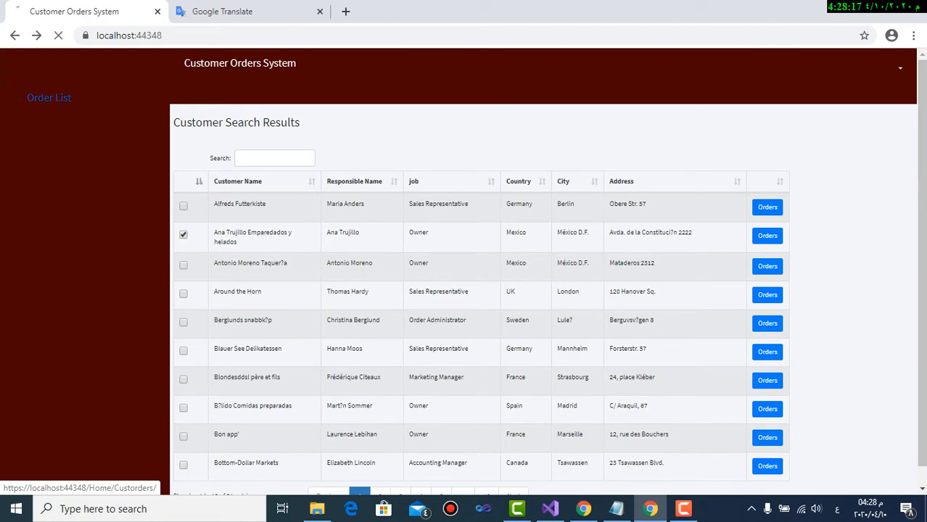
click(767, 236)
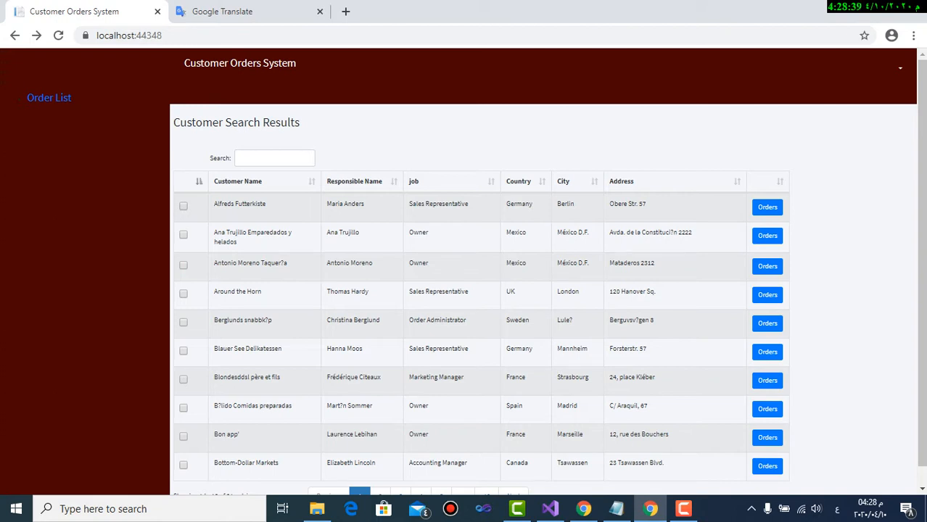
mouse_move(550, 507)
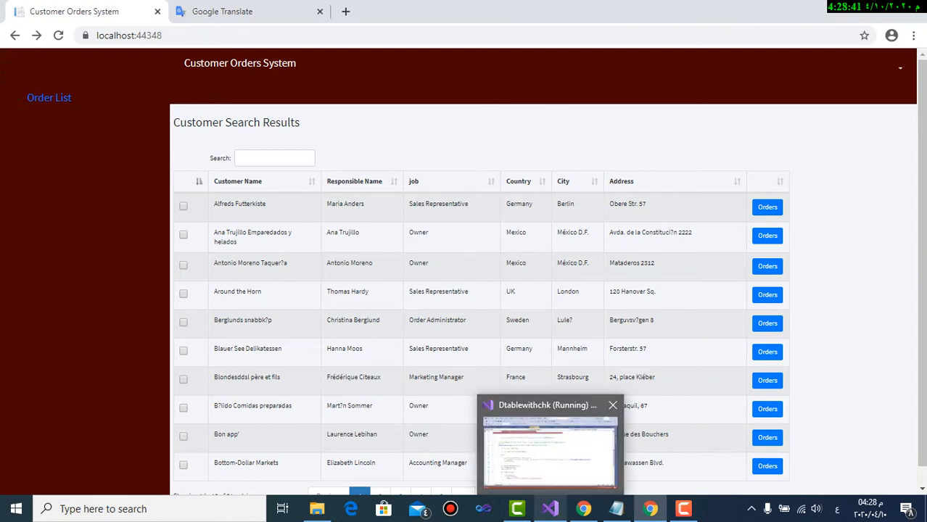
click(550, 449)
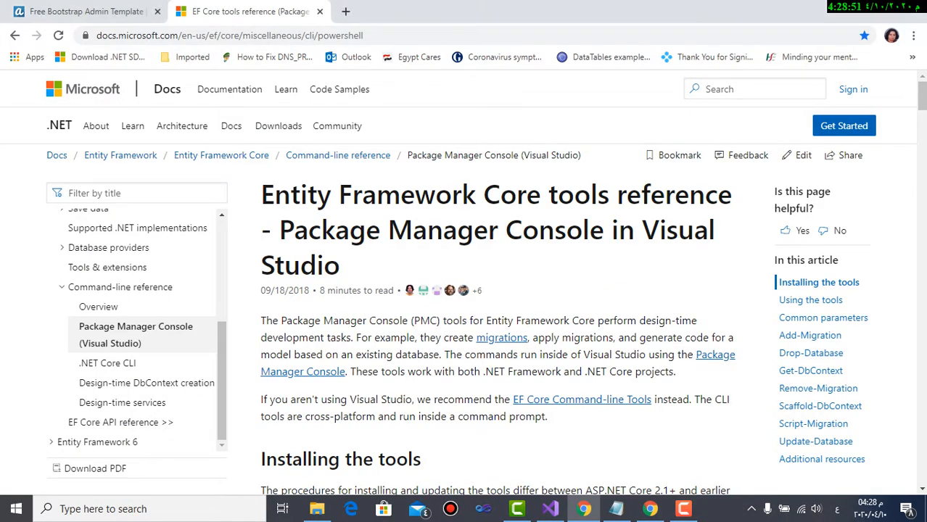
Switch to the AdminLTE template page and open its live preview demo.
click(84, 11)
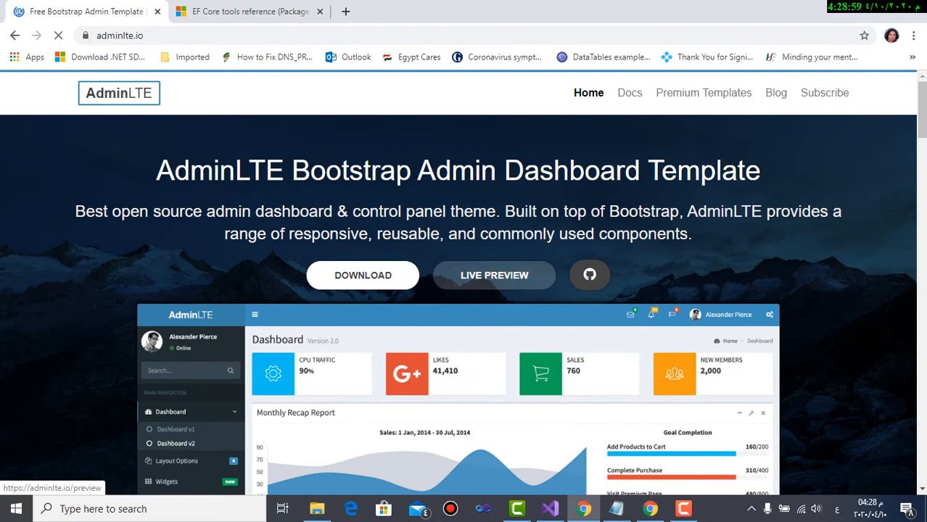
click(494, 274)
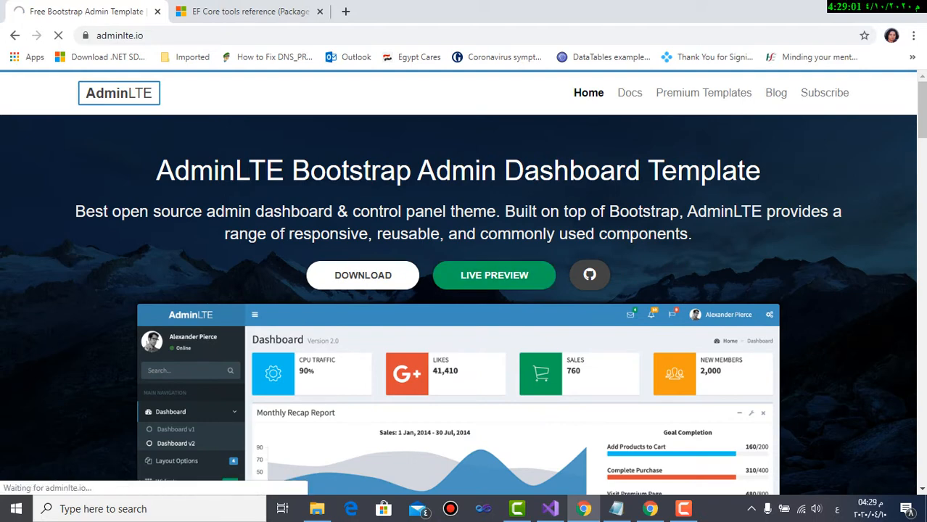
click(494, 275)
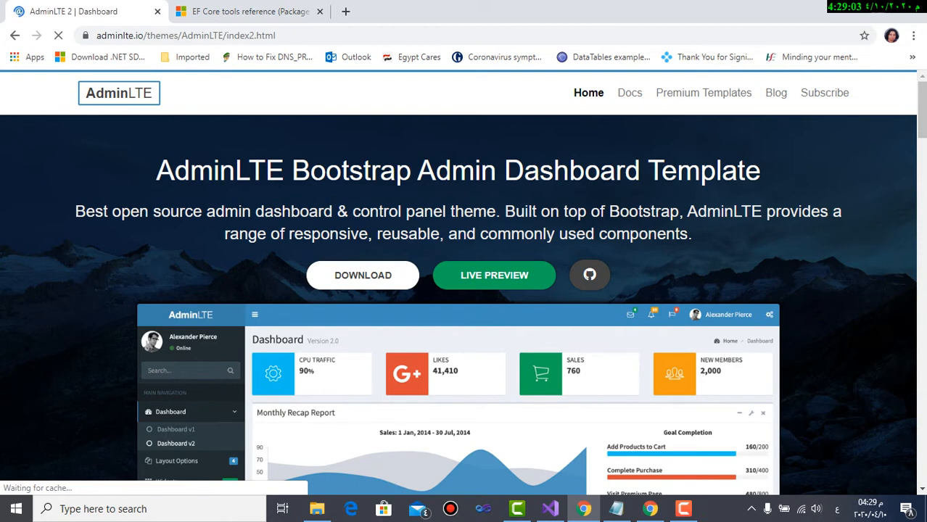
click(494, 275)
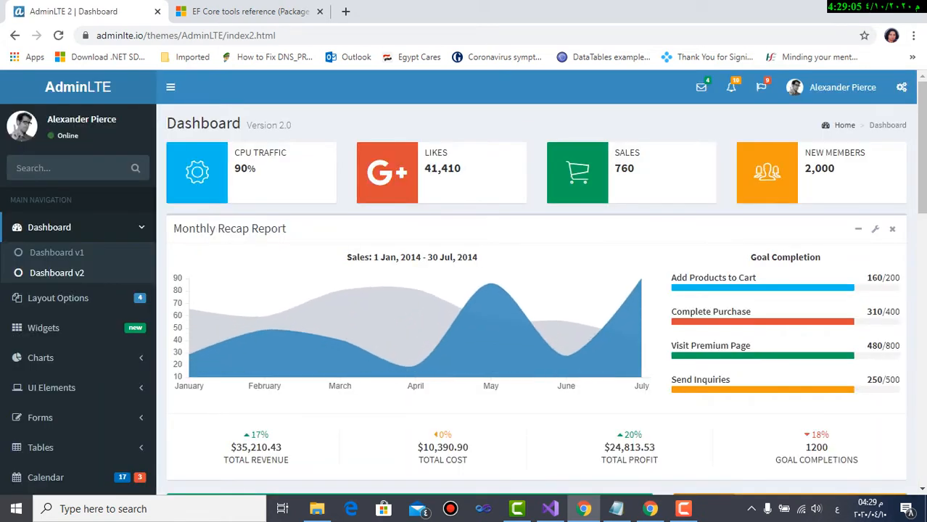
Scroll down to the Data Table With Full Features listing 57 browser-engine entries.
scroll(down, 3)
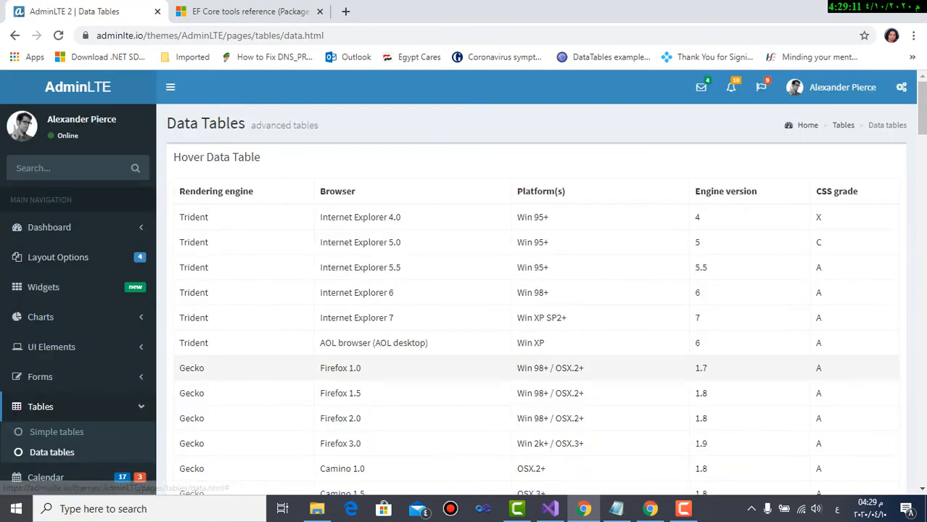
scroll(down, 3)
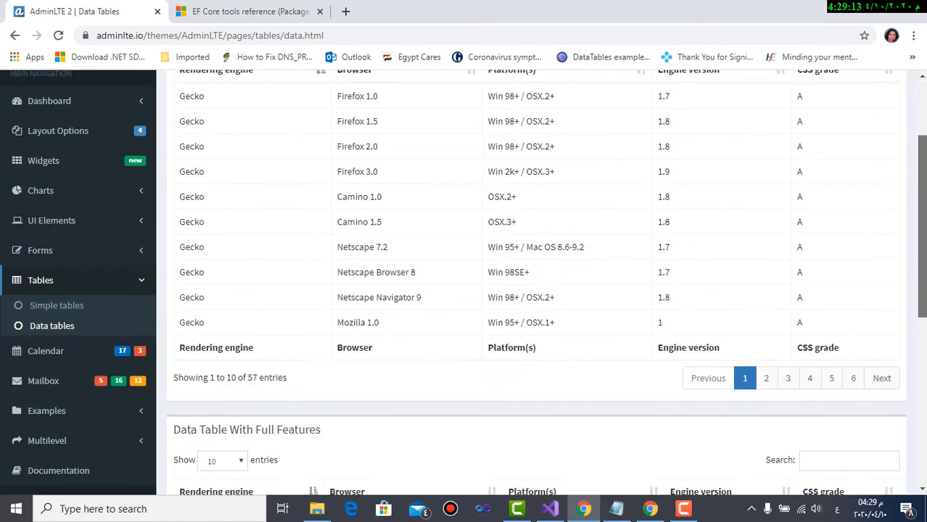
scroll(down, 3)
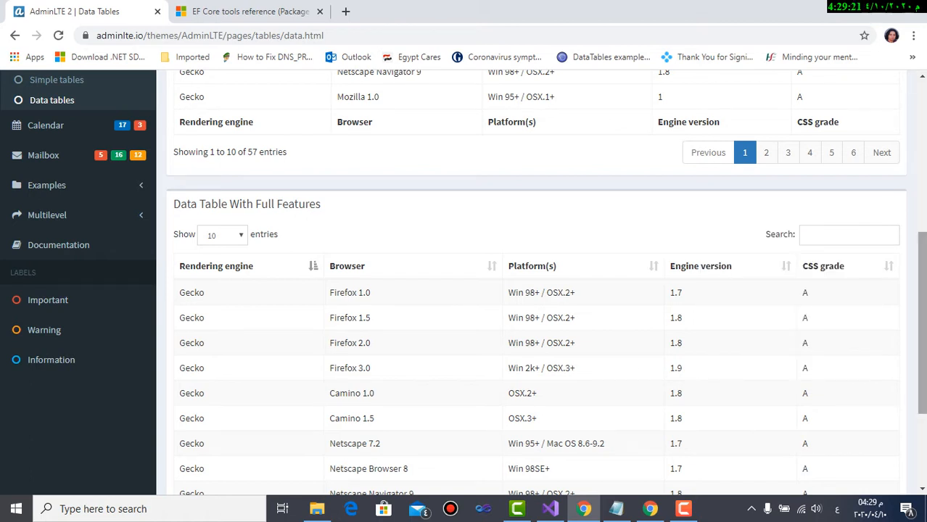
scroll(down, 3)
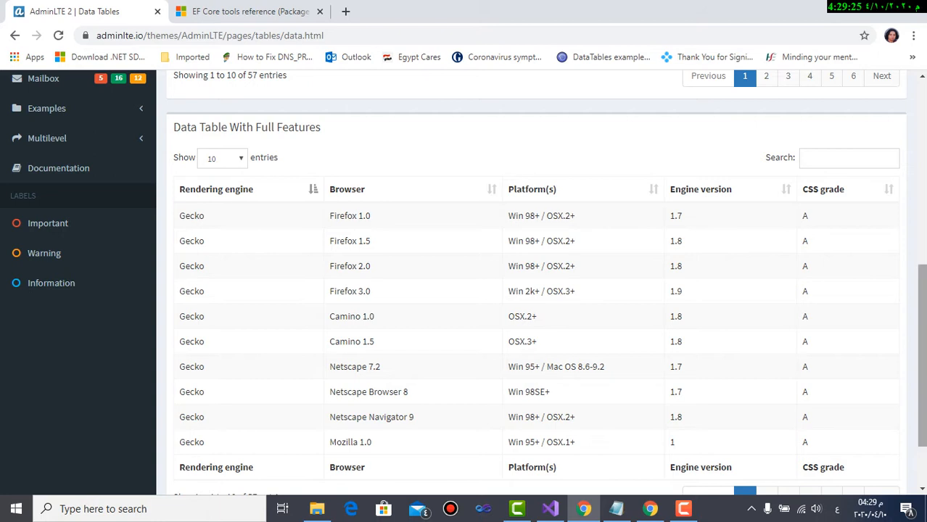
scroll(down, 3)
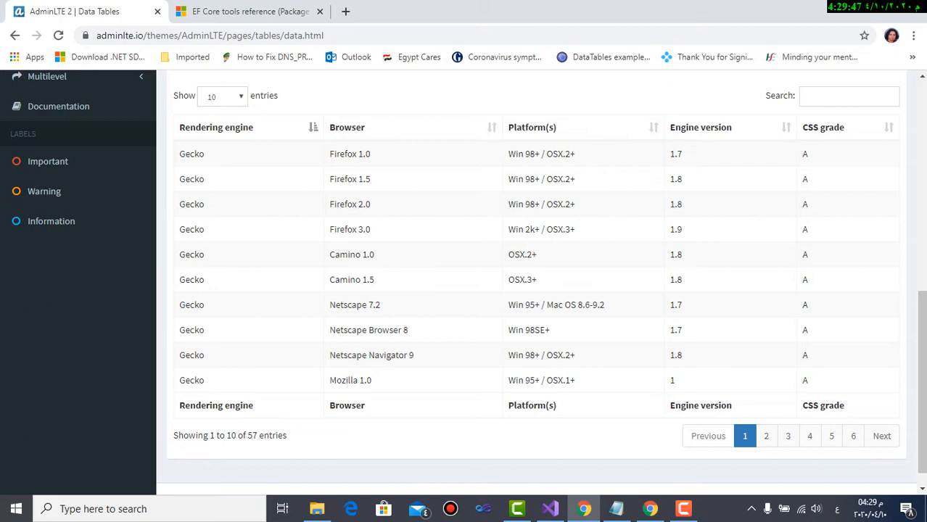
scroll(up, 3)
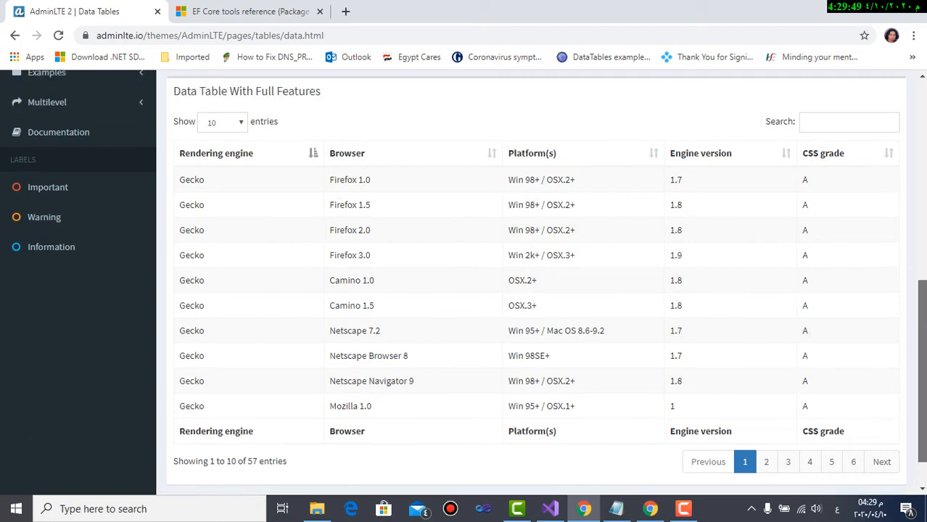
scroll(down, 3)
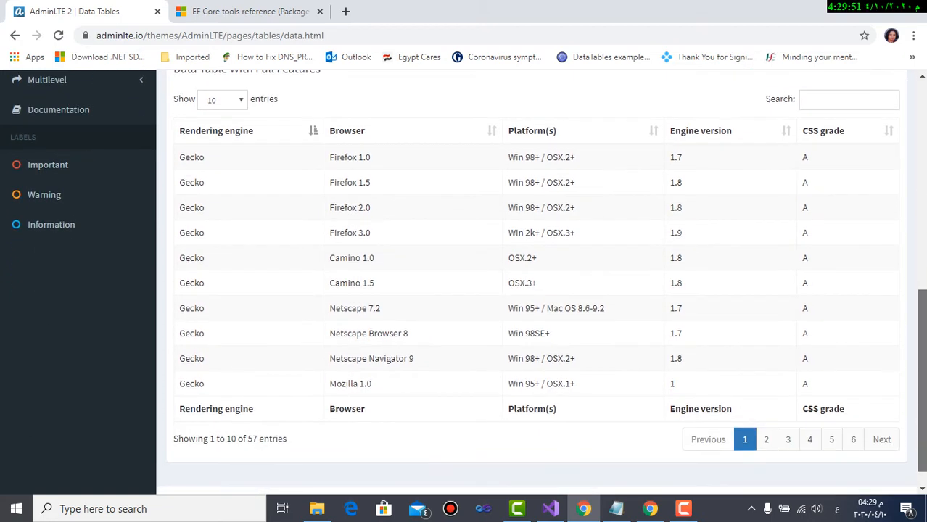
scroll(up, 3)
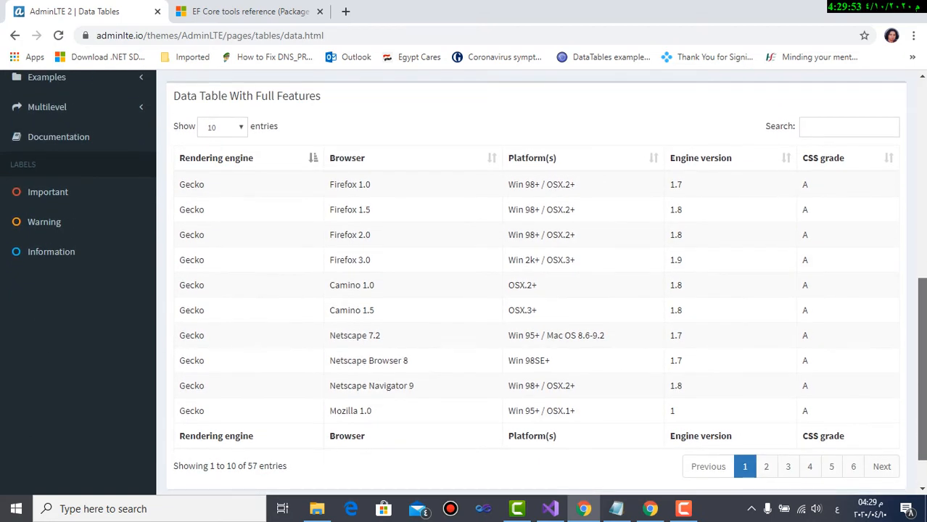
scroll(down, 3)
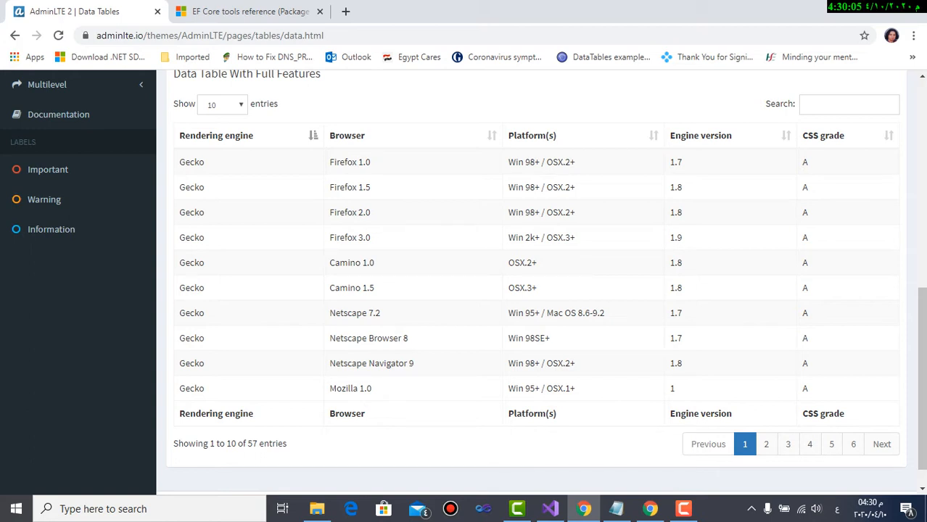
mouse_move(250, 11)
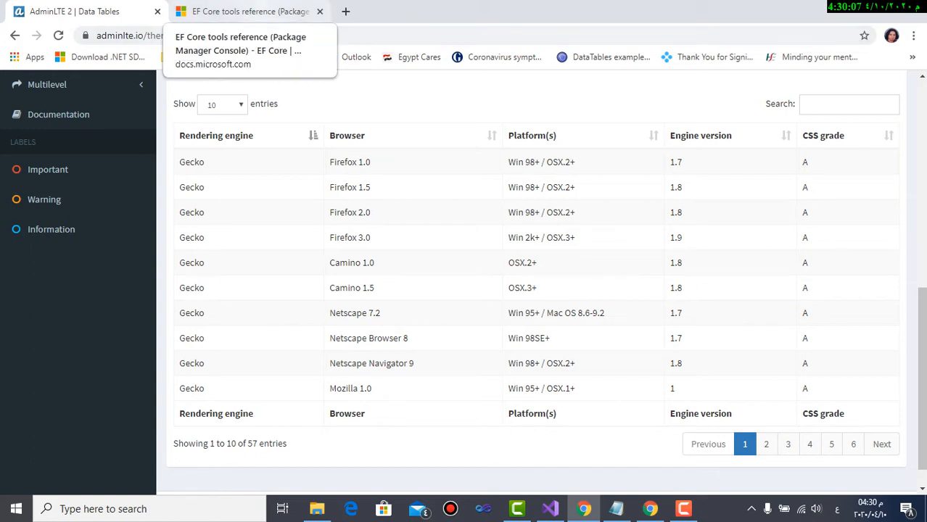
Return to the EF Core tools reference and scroll to the Scaffold-DbContext examples.
click(250, 11)
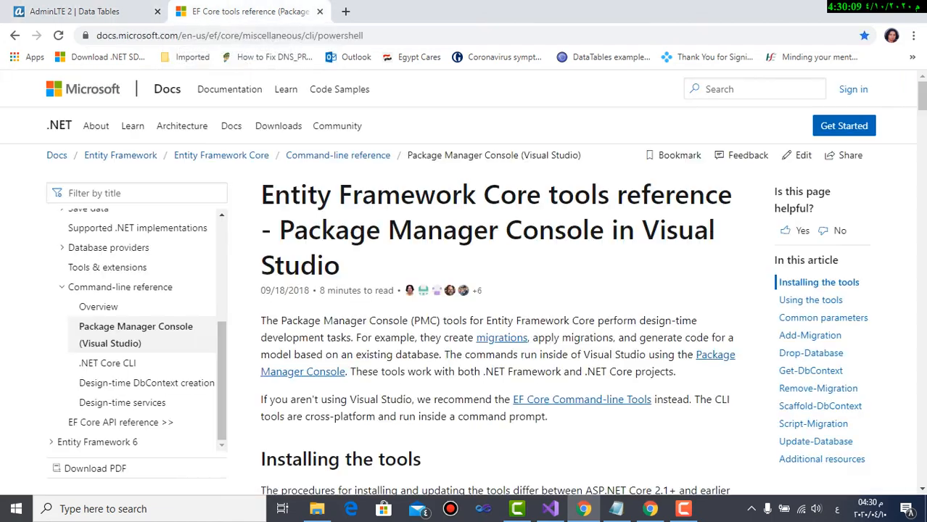
mouse_move(80, 11)
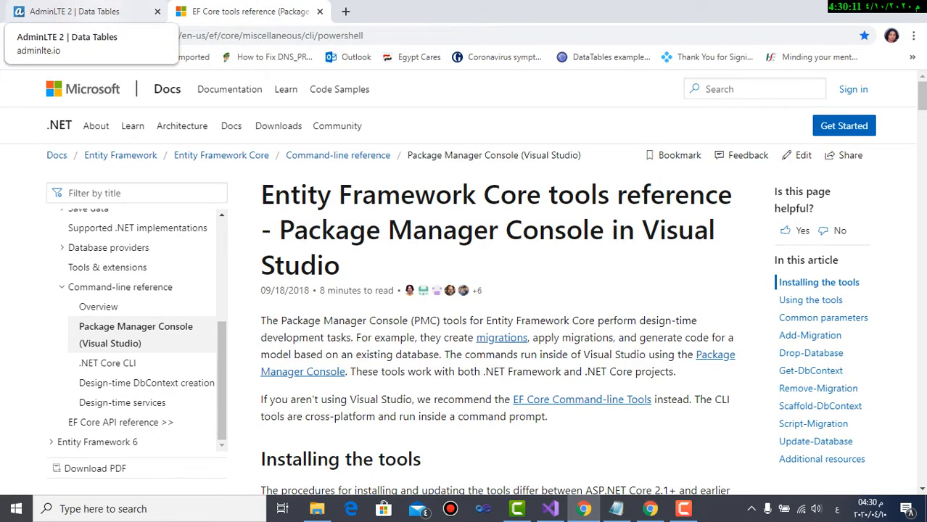
click(72, 11)
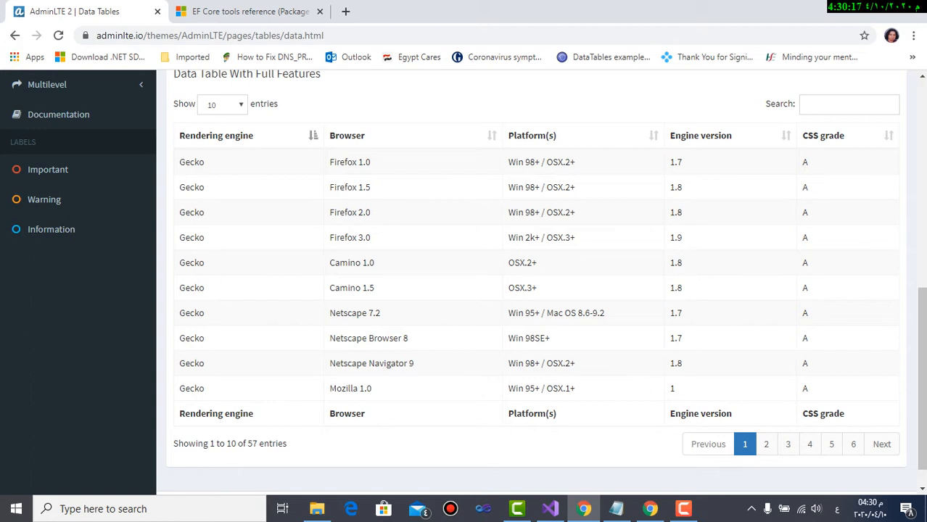
mouse_move(249, 11)
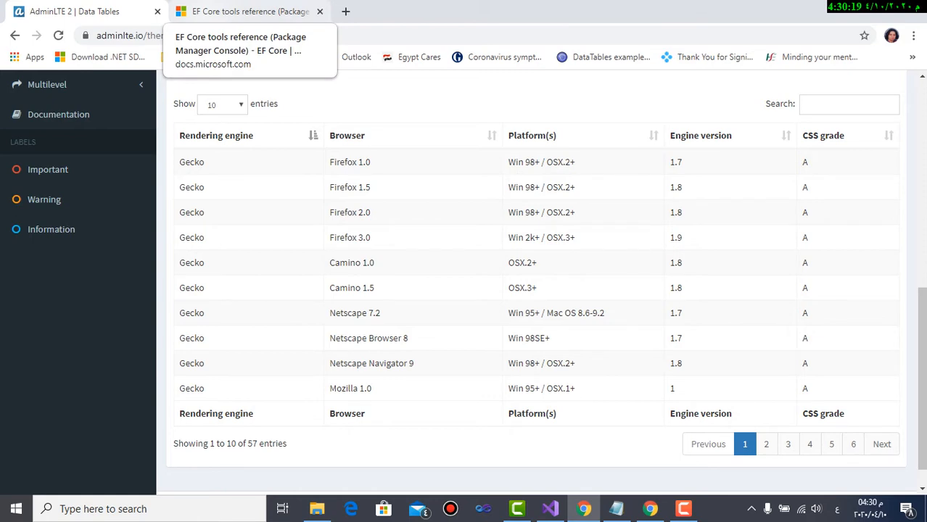
click(250, 11)
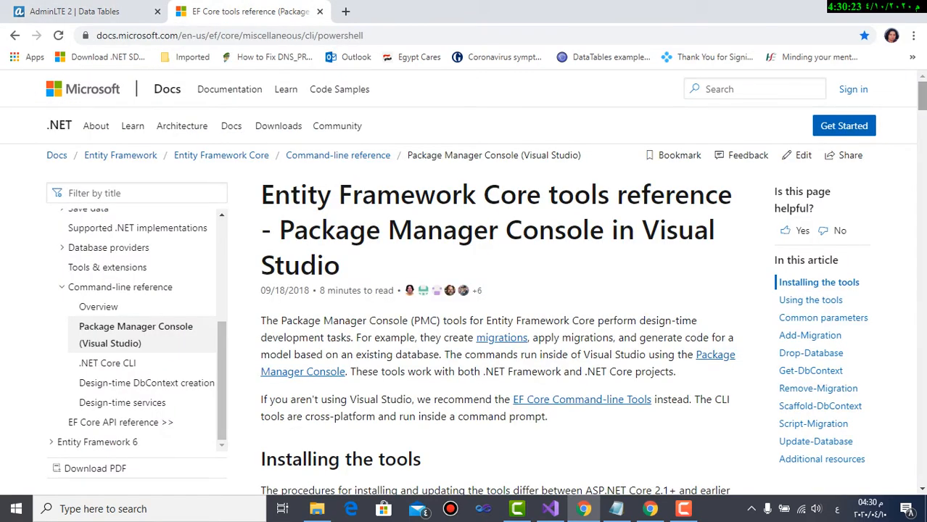
scroll(down, 3)
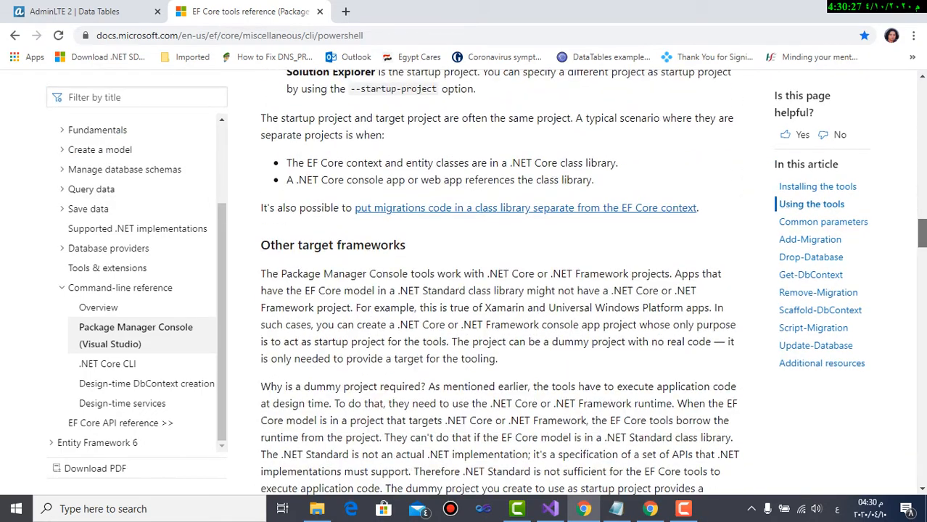
scroll(down, 3)
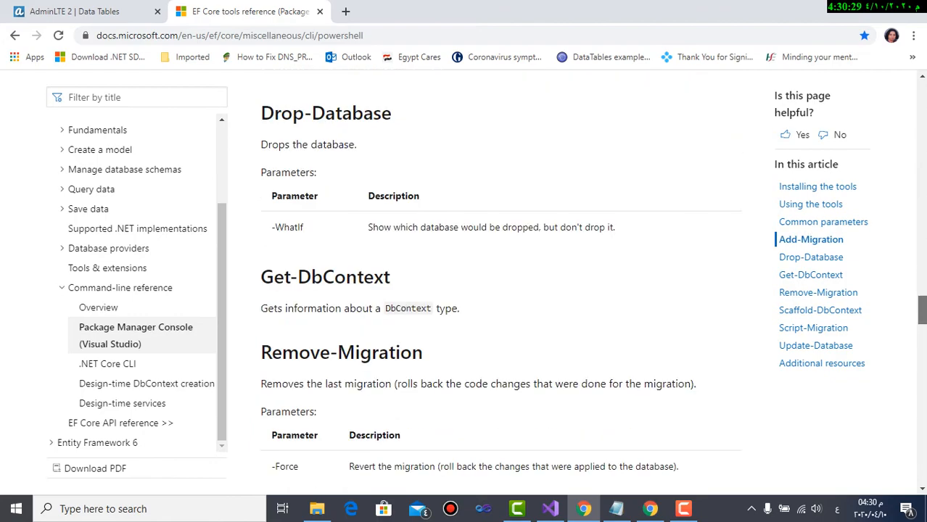
scroll(up, 3)
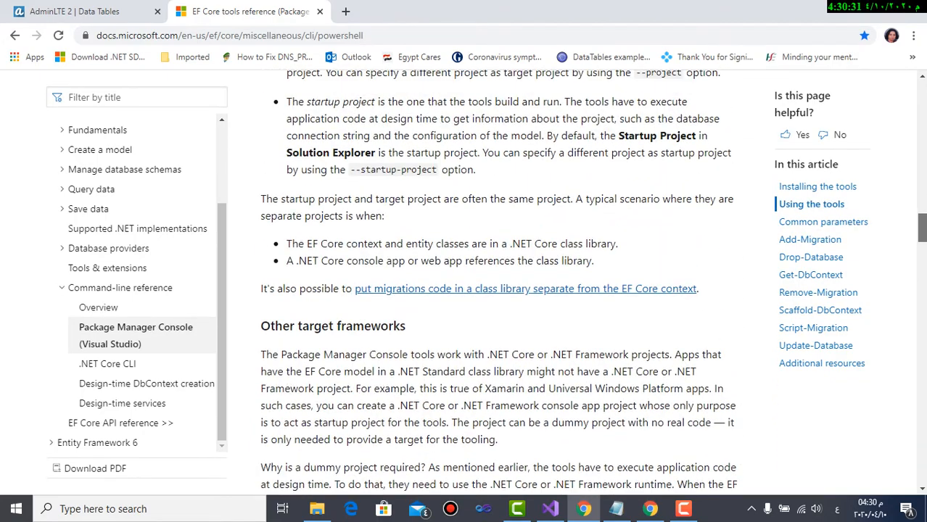
scroll(down, 3)
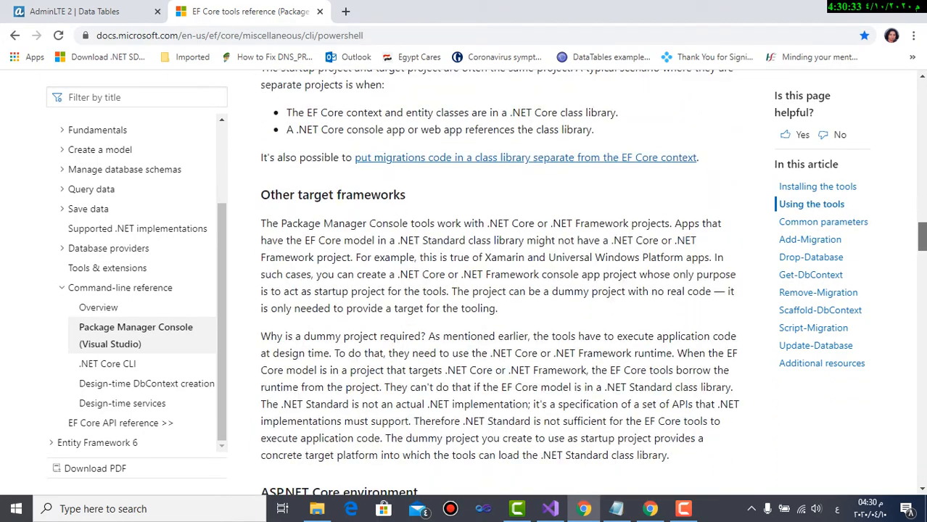
scroll(down, 3)
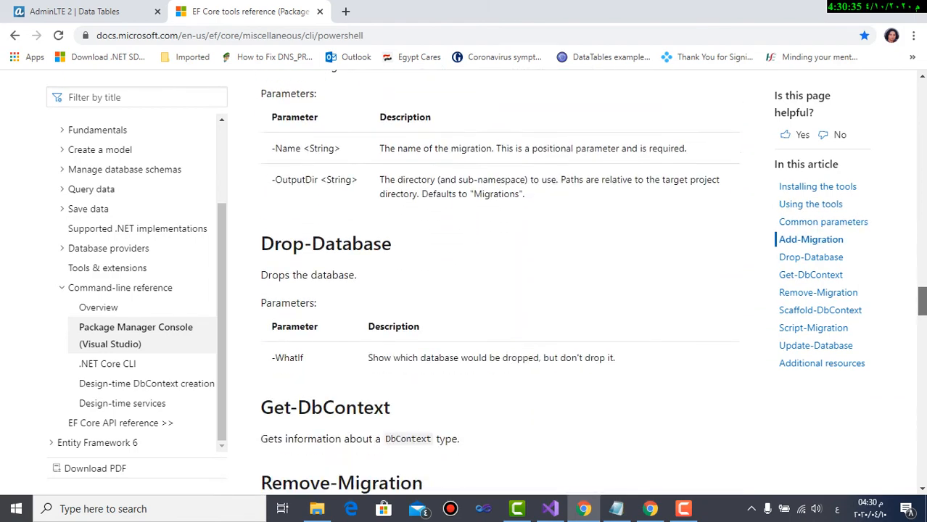
scroll(down, 3)
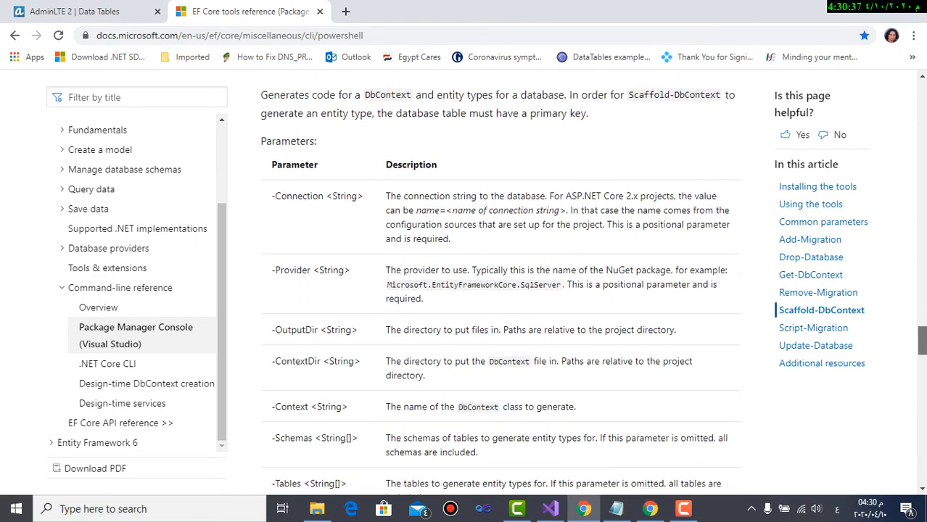
scroll(down, 3)
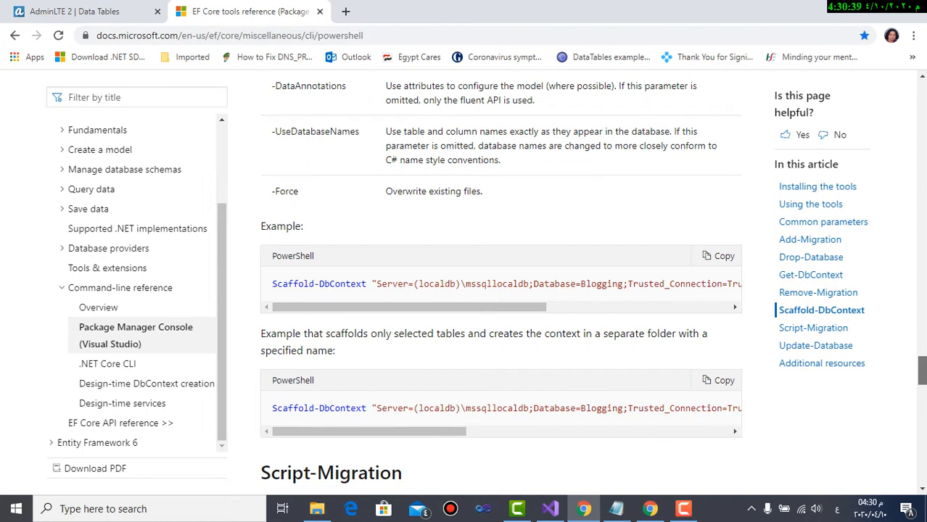
scroll(down, 3)
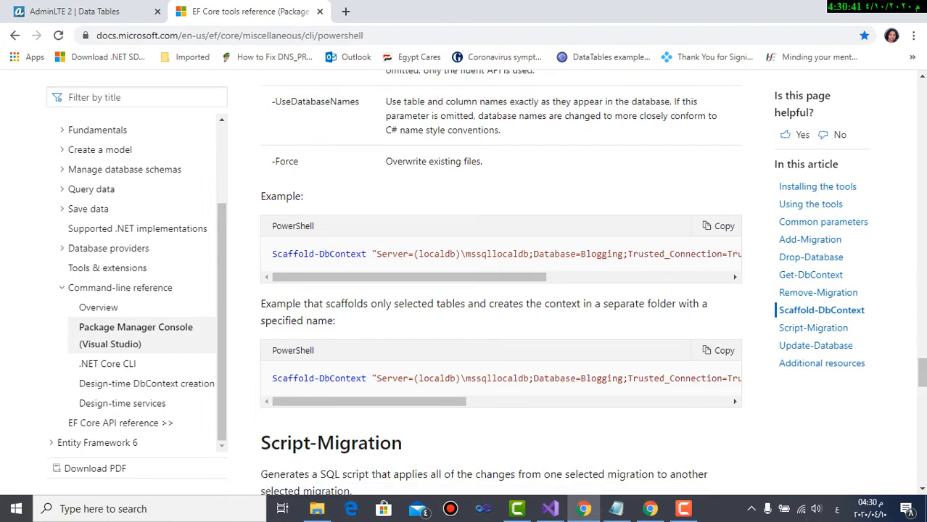
scroll(right, 3)
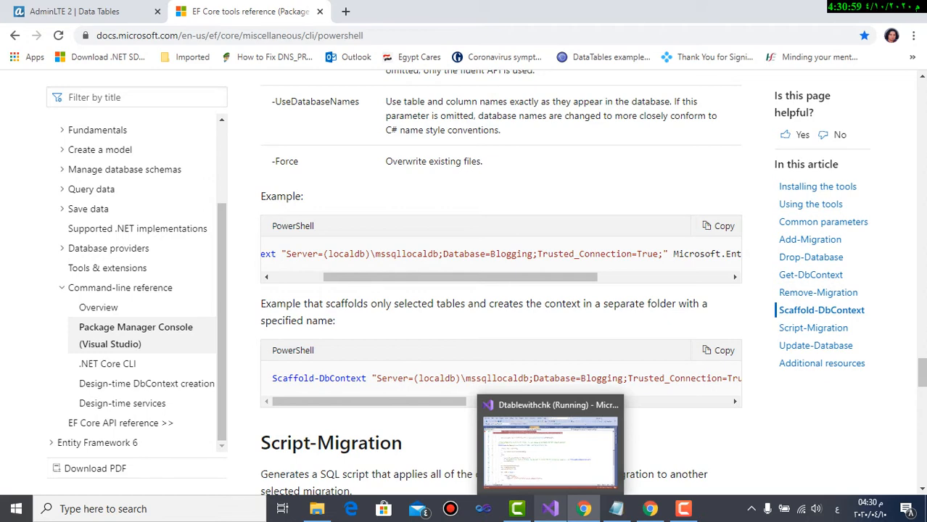
Bring Visual Studio forward, collapse Solution Explorer, and show appsettings.json's Northwind DefaultConnection.
click(549, 449)
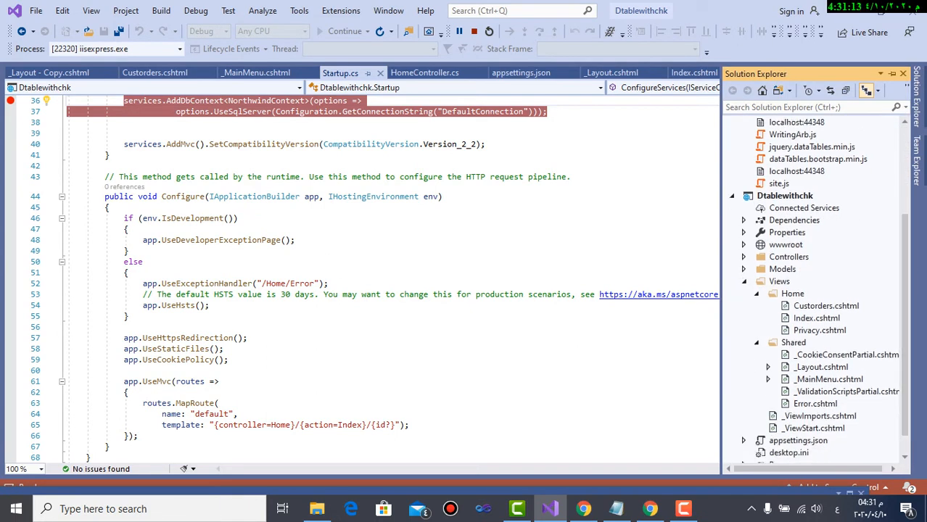
click(782, 268)
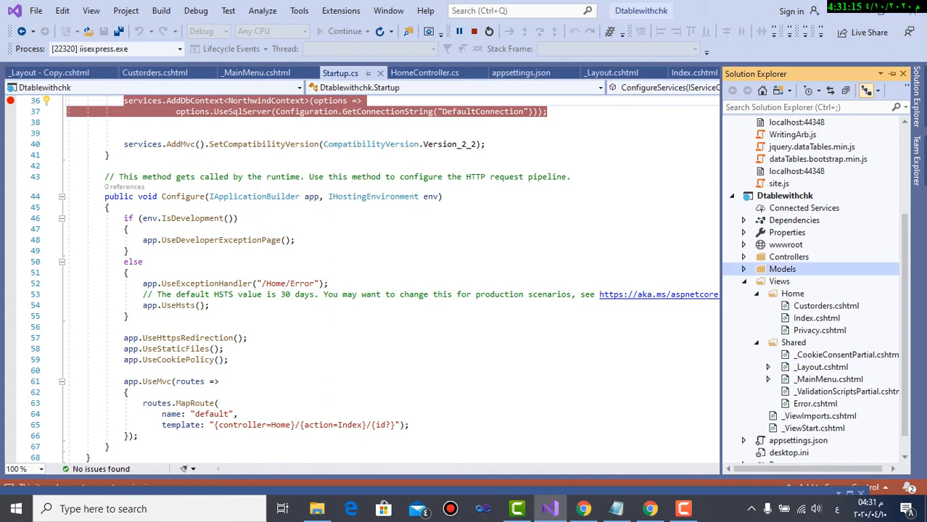
click(743, 269)
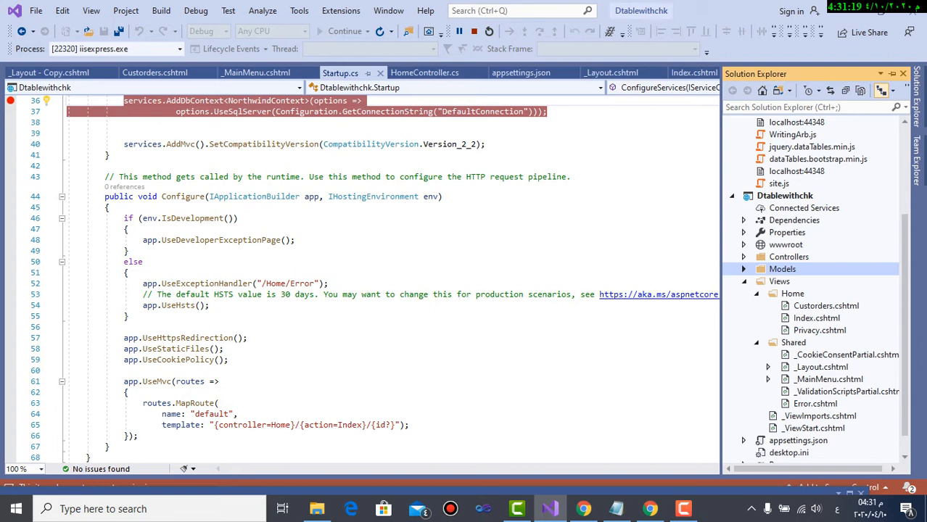
click(743, 269)
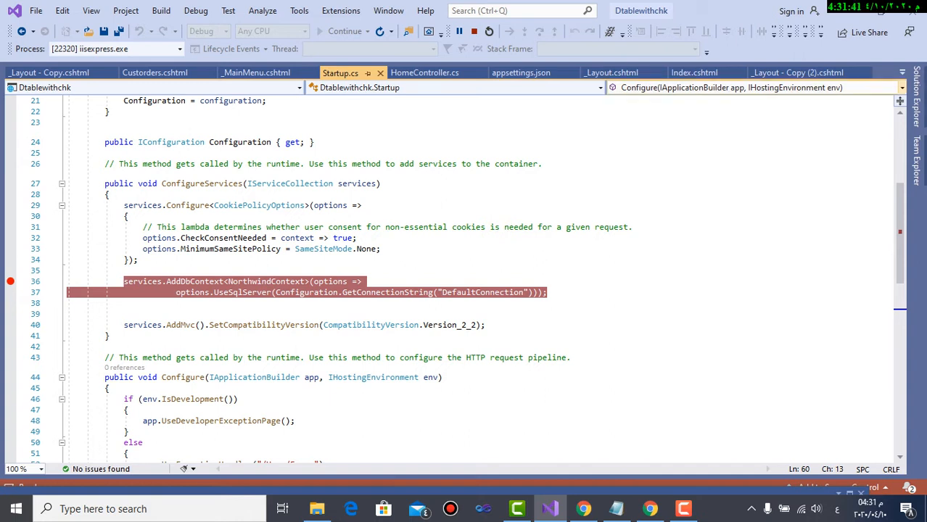
click(521, 72)
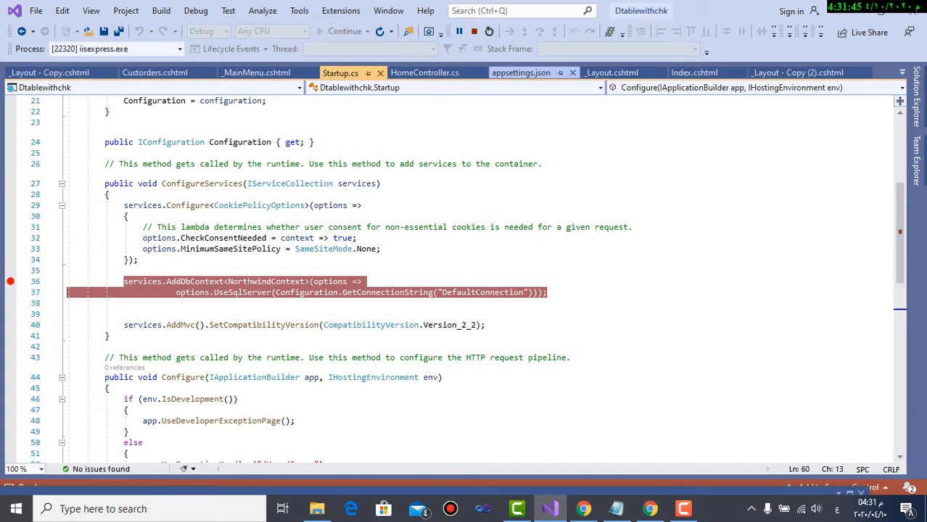
click(521, 72)
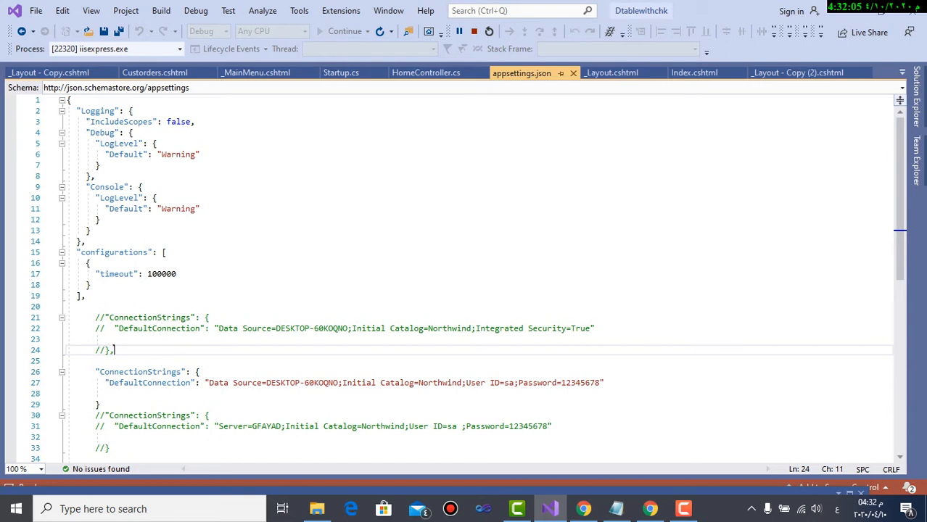
Go back to the Startup.cs code, then bring up the _Layout.cshtml page layout.
click(341, 72)
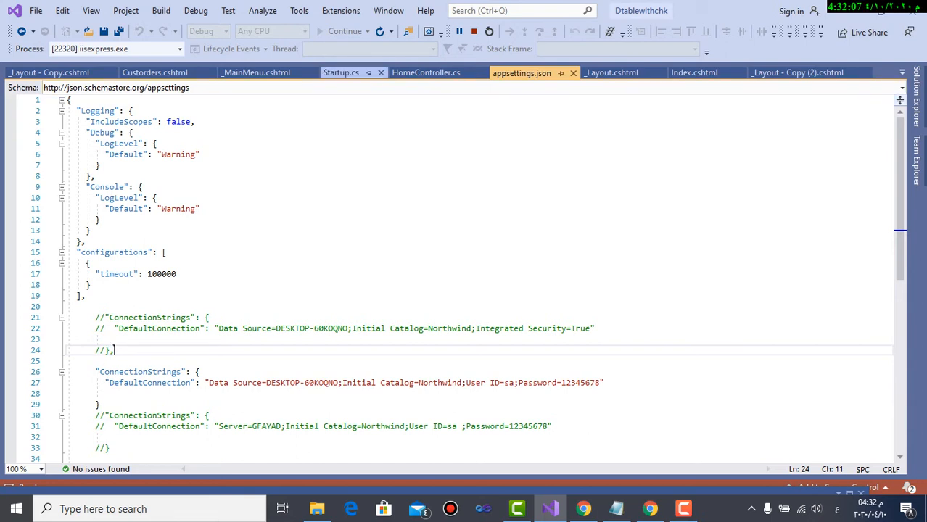
click(339, 72)
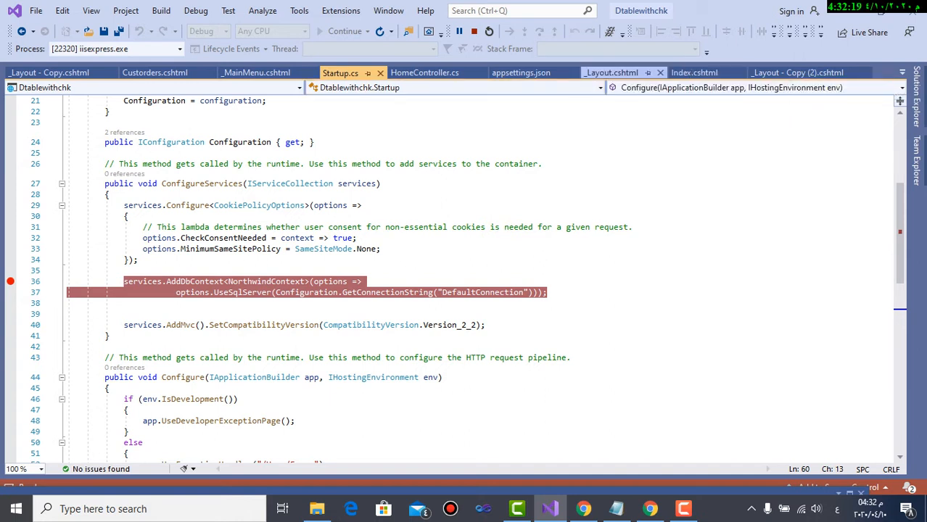
click(612, 72)
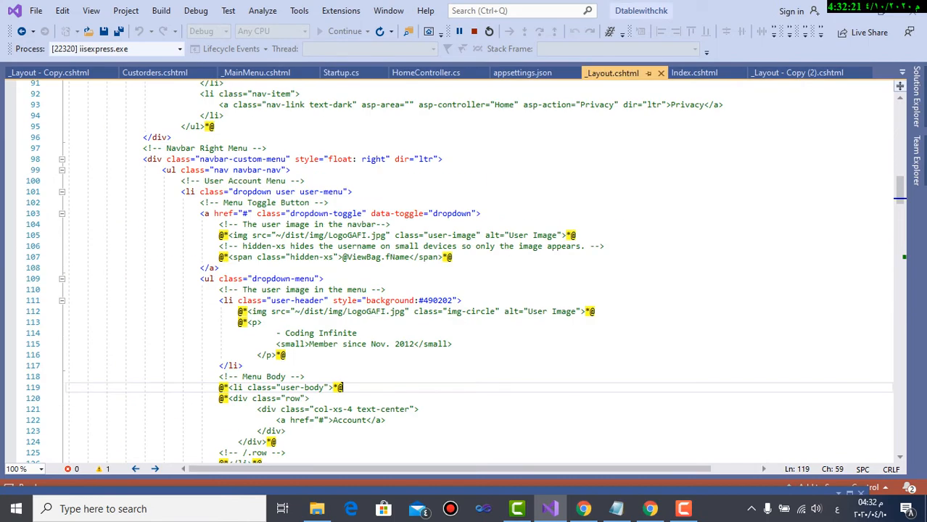
Scroll through _Layout.cshtml and select the RenderBody call.
scroll(up, 3)
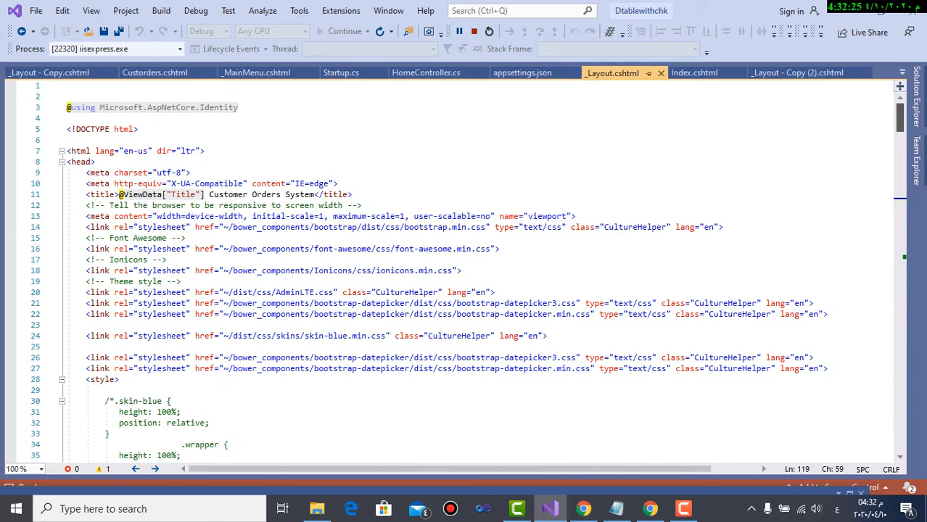
scroll(down, 3)
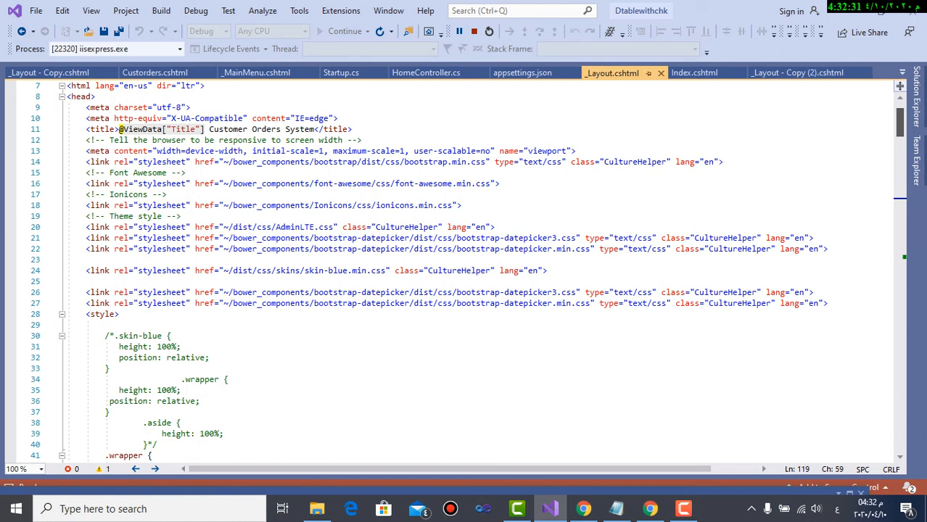
scroll(down, 3)
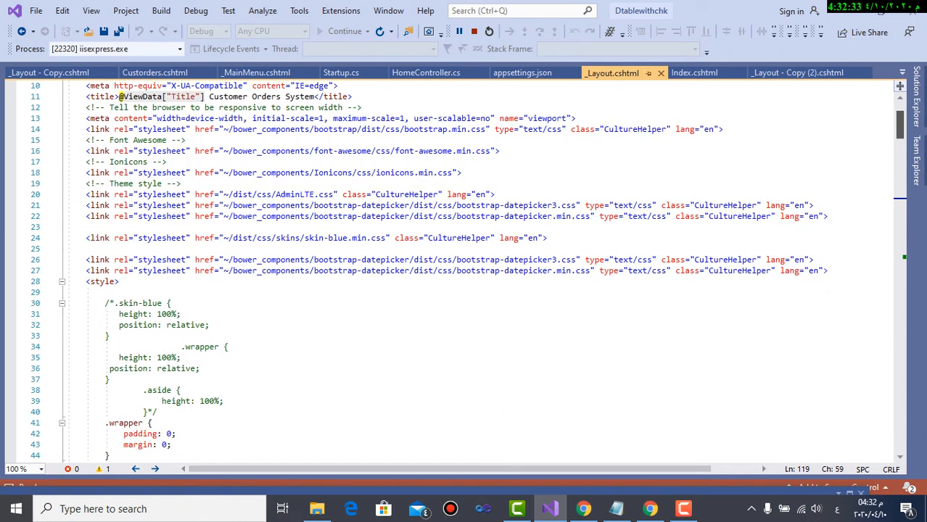
scroll(up, 3)
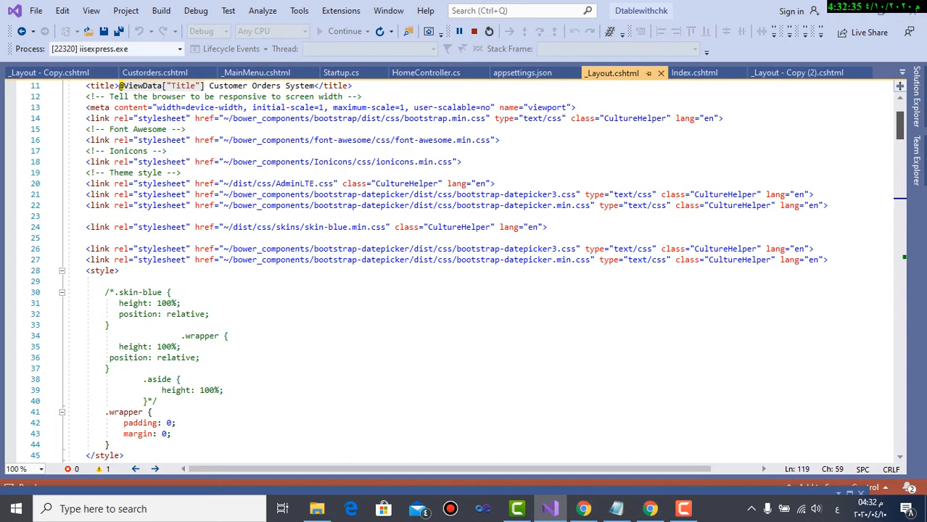
scroll(down, 3)
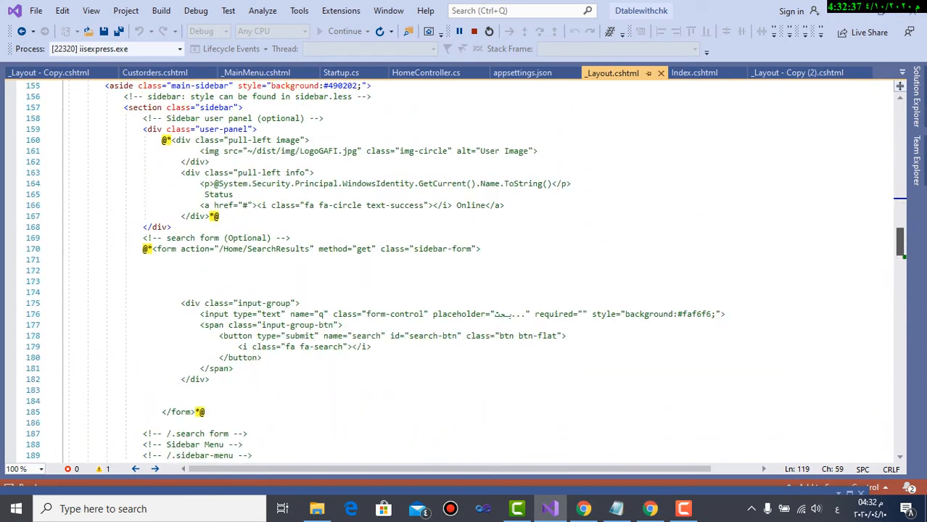
scroll(down, 3)
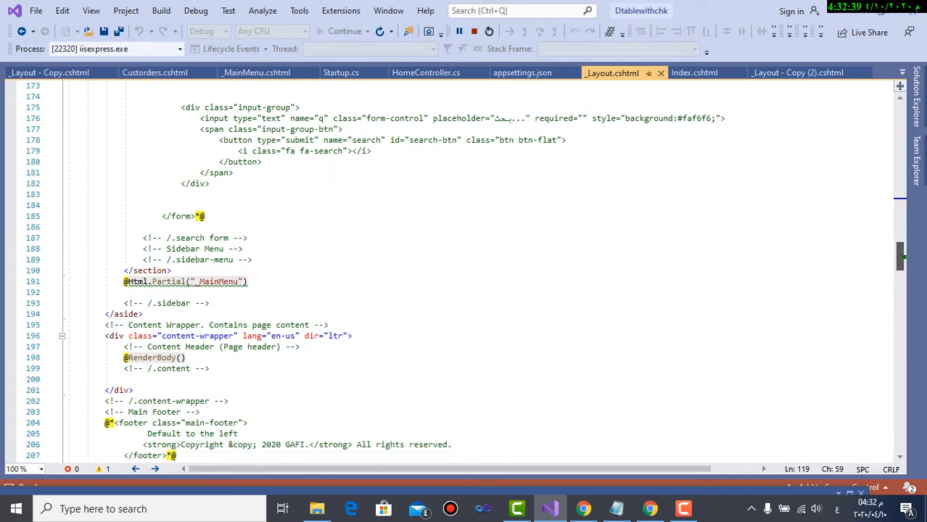
scroll(down, 3)
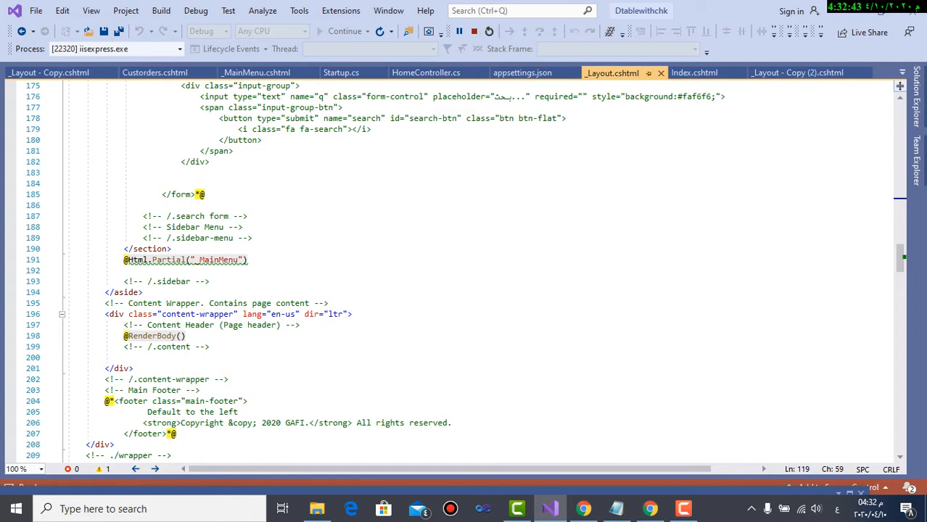
double_click(218, 259)
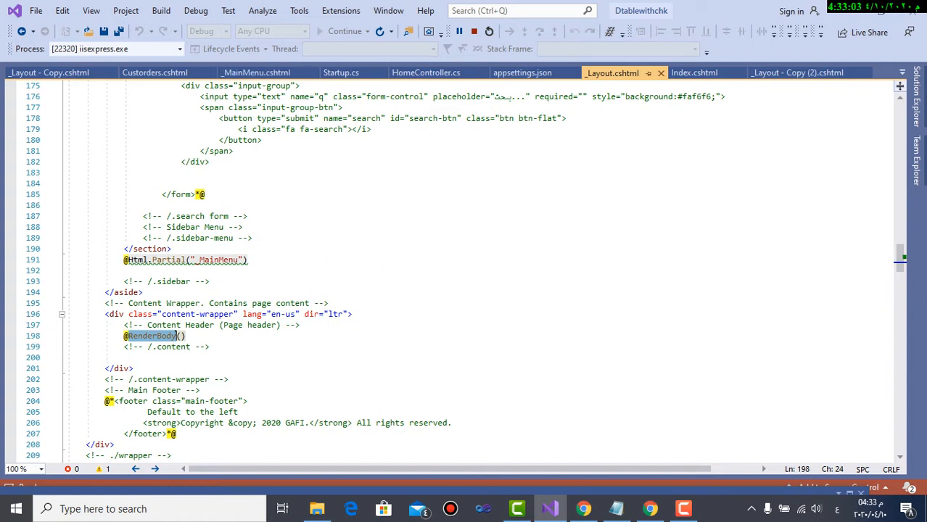
mouse_move(255, 71)
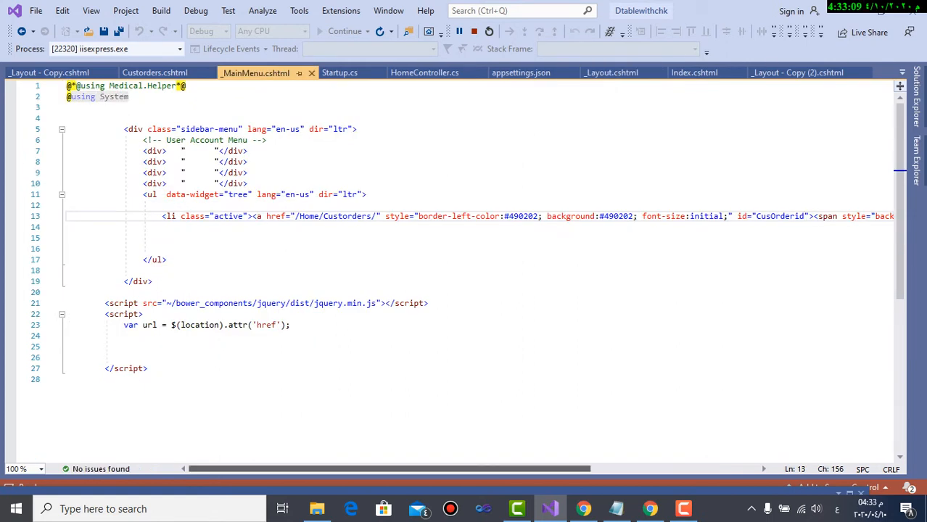
Scroll right to read the Order List link, then show the Index.cshtml customer view.
scroll(right, 3)
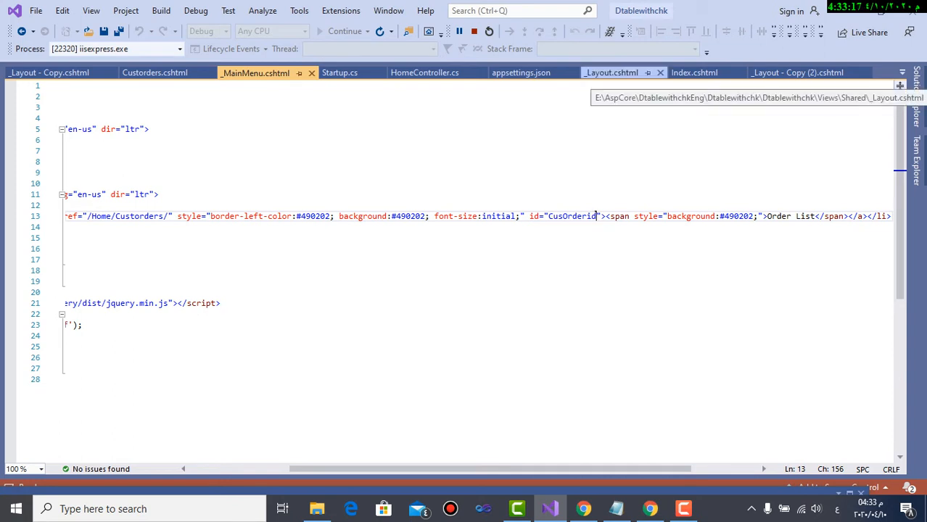
click(694, 71)
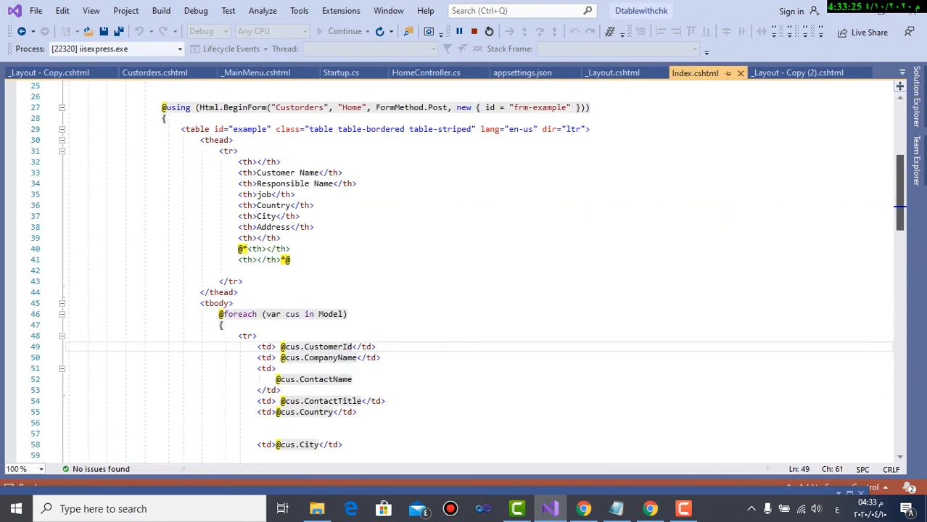
Review the Index.cshtml markup and collapse the table header row region.
scroll(up, 3)
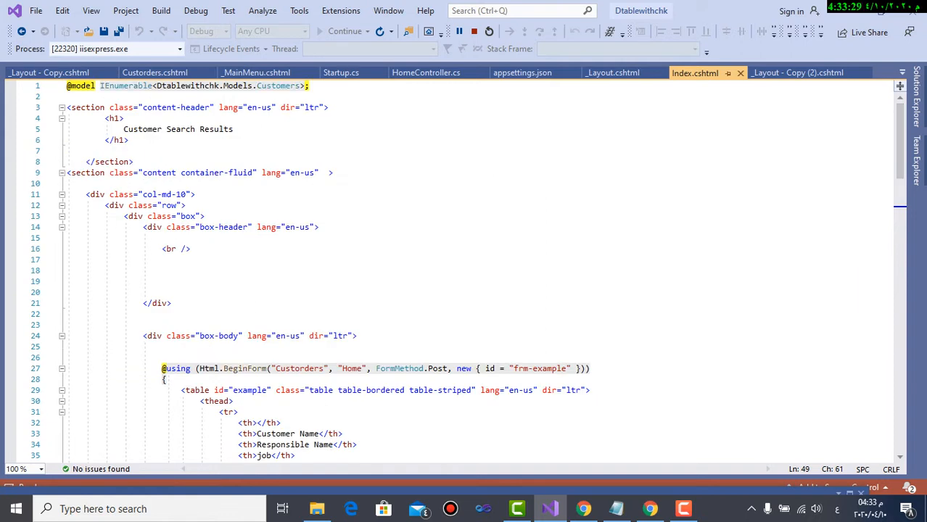
double_click(278, 85)
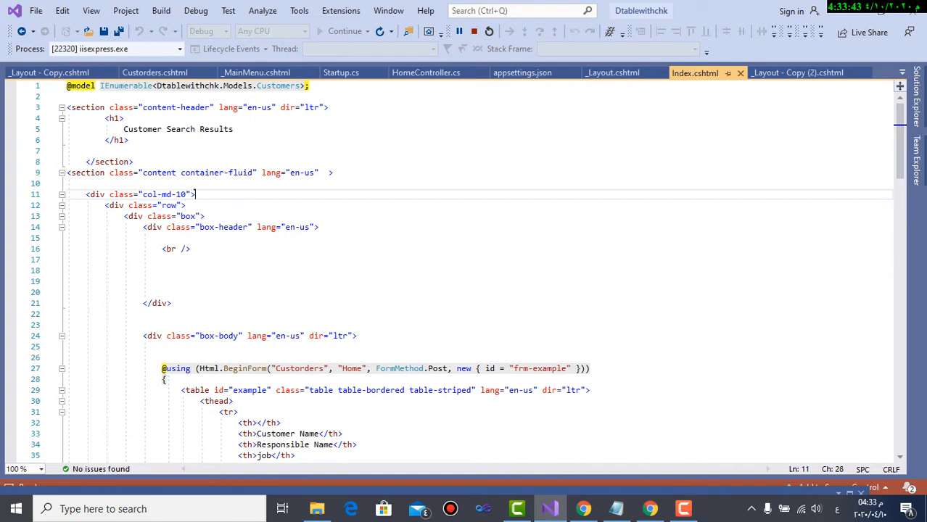
scroll(down, 3)
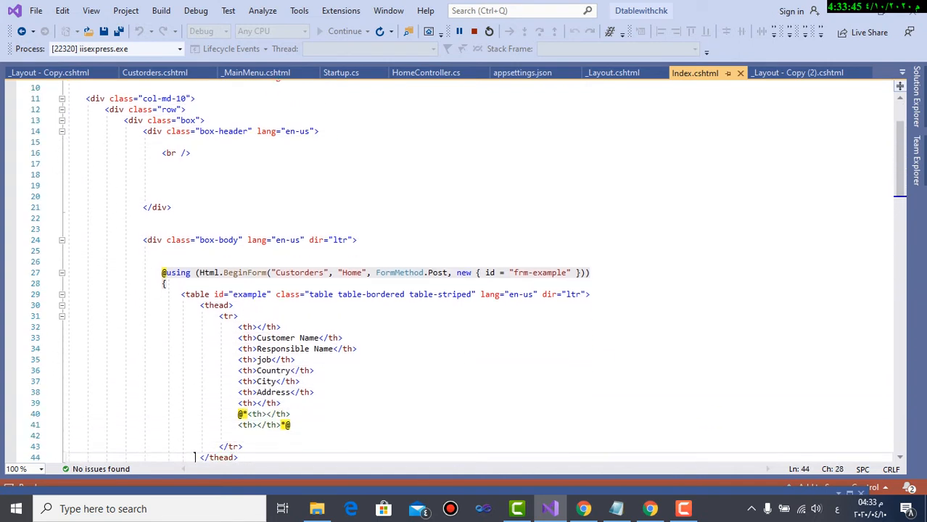
scroll(down, 3)
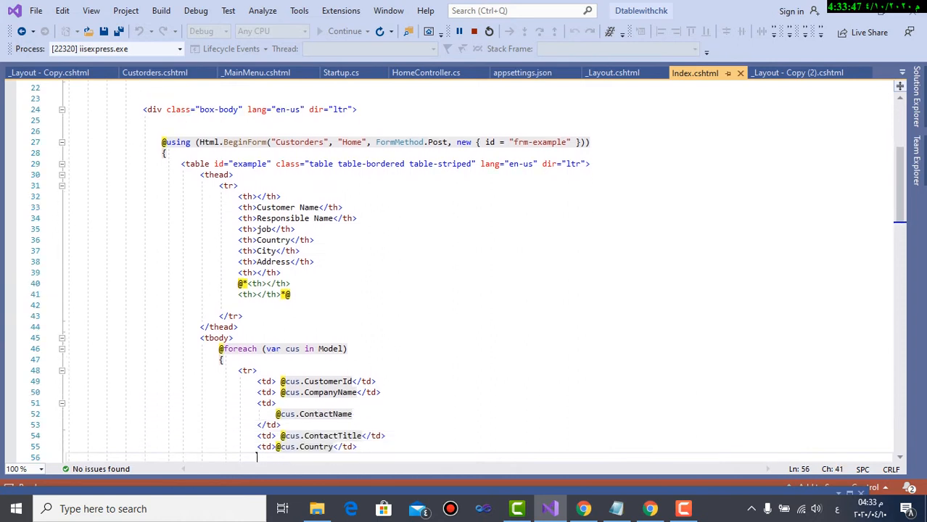
scroll(down, 3)
text(<td>@cus.City</td>)
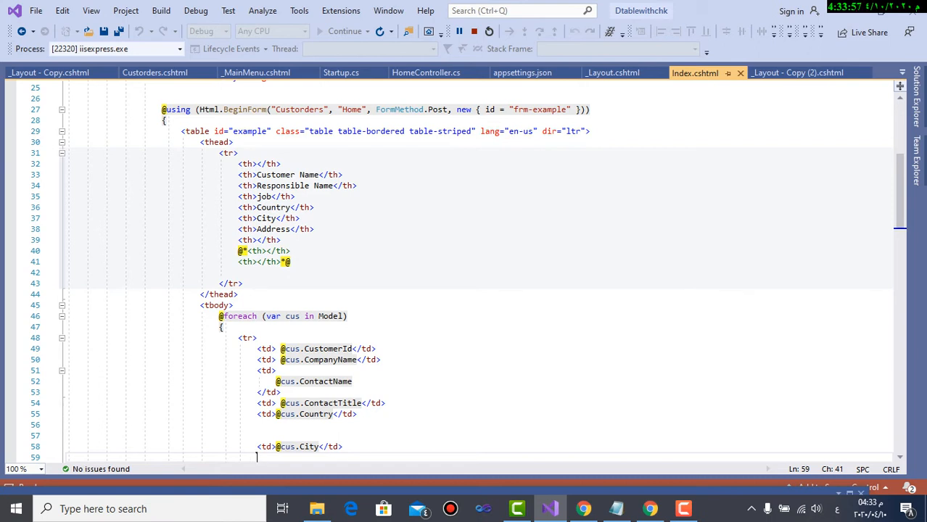
click(62, 153)
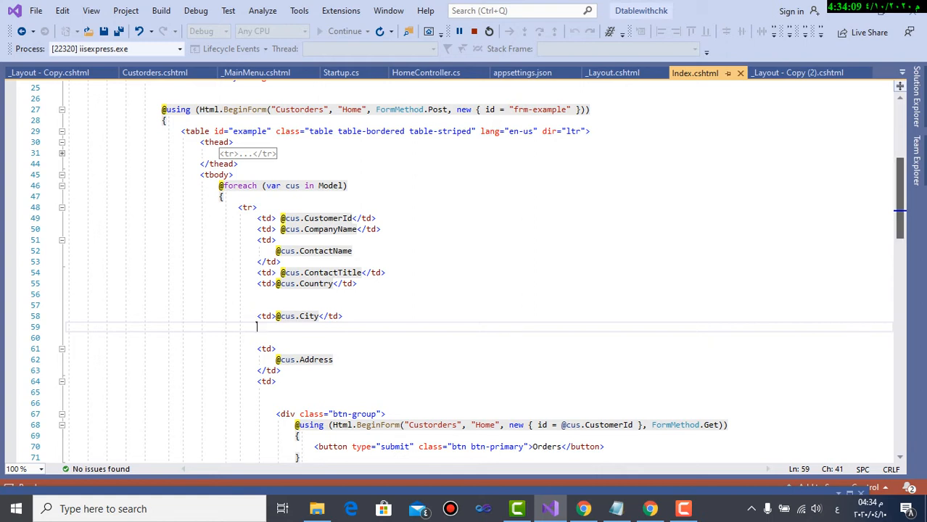
Collapse the whole table markup, note the frm-example form id, then expand it again.
scroll(down, 3)
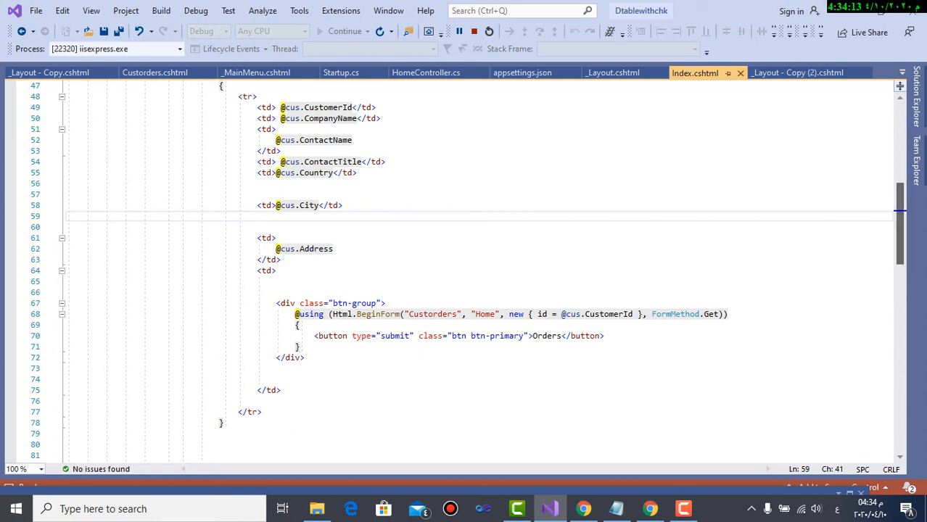
scroll(up, 3)
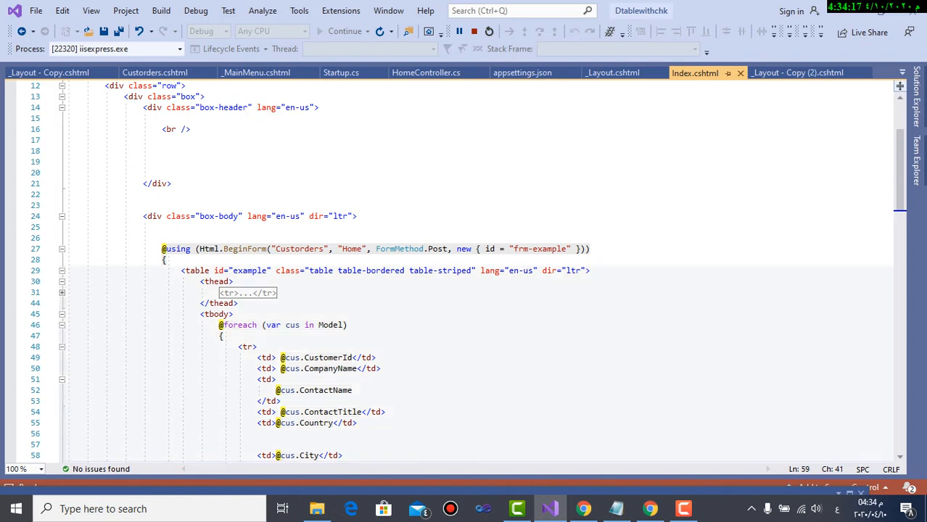
click(62, 271)
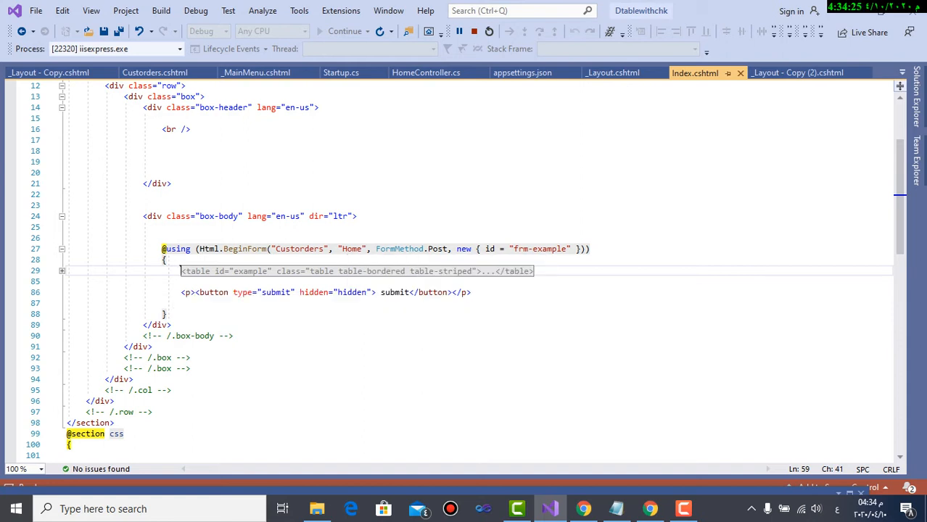
mouse_move(326, 271)
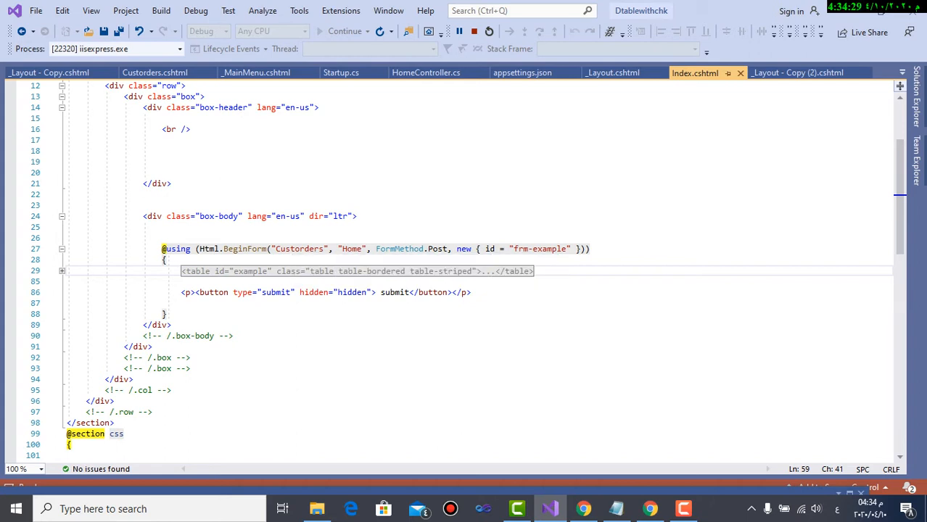
click(542, 248)
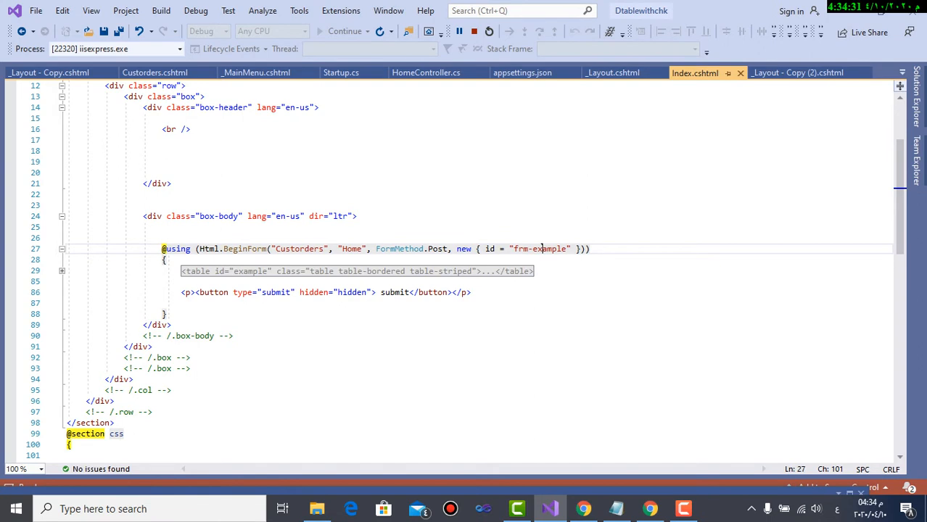
double_click(549, 249)
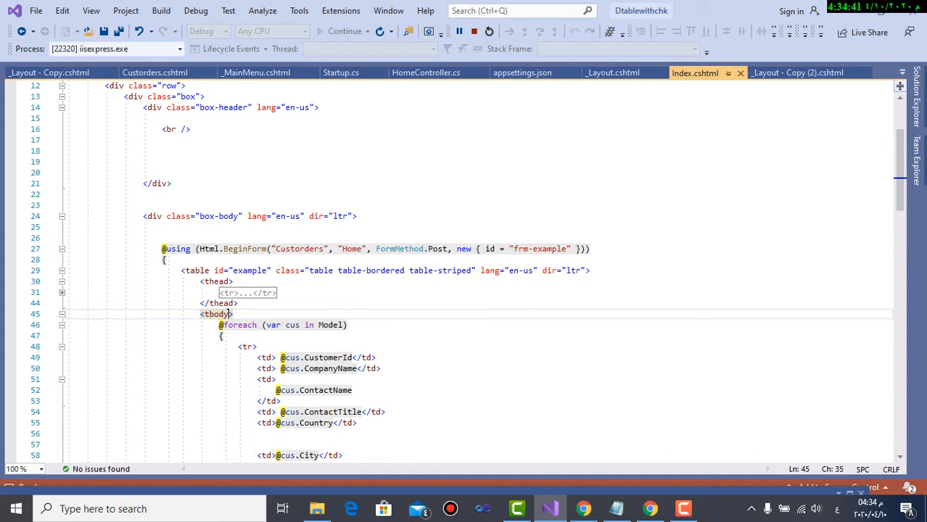
Expand the table header row markup and point out the empty first header cell.
scroll(down, 3)
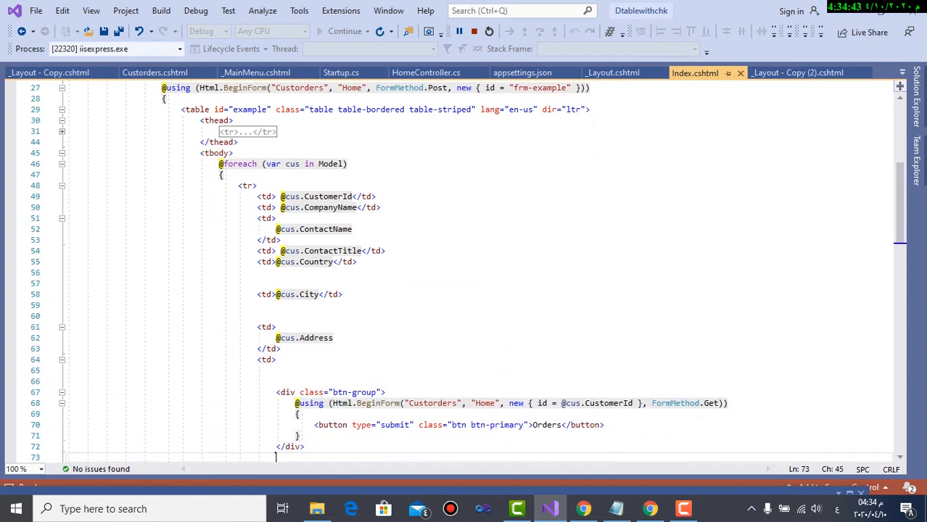
scroll(down, 3)
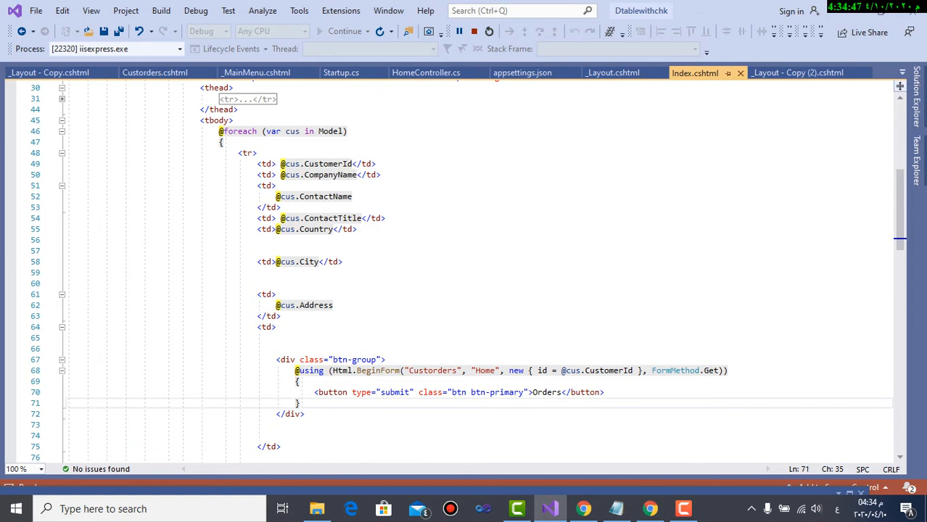
scroll(up, 3)
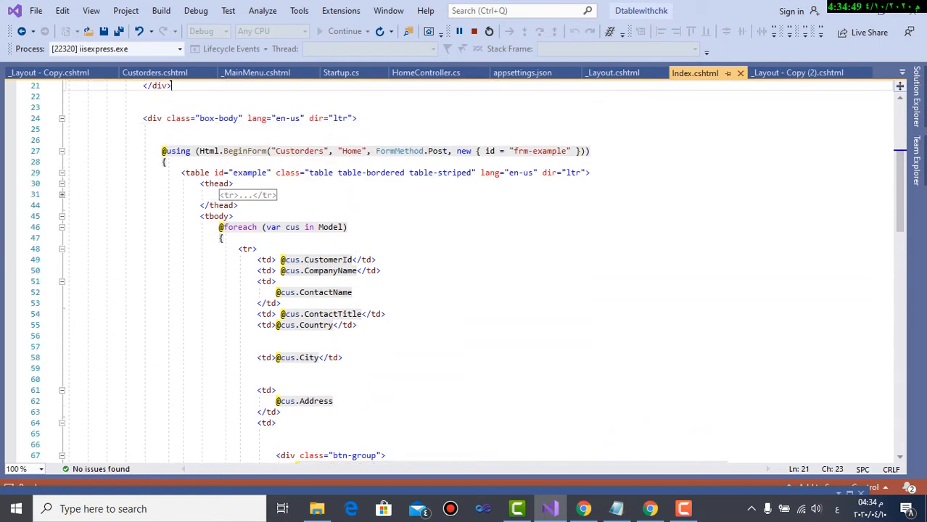
click(167, 161)
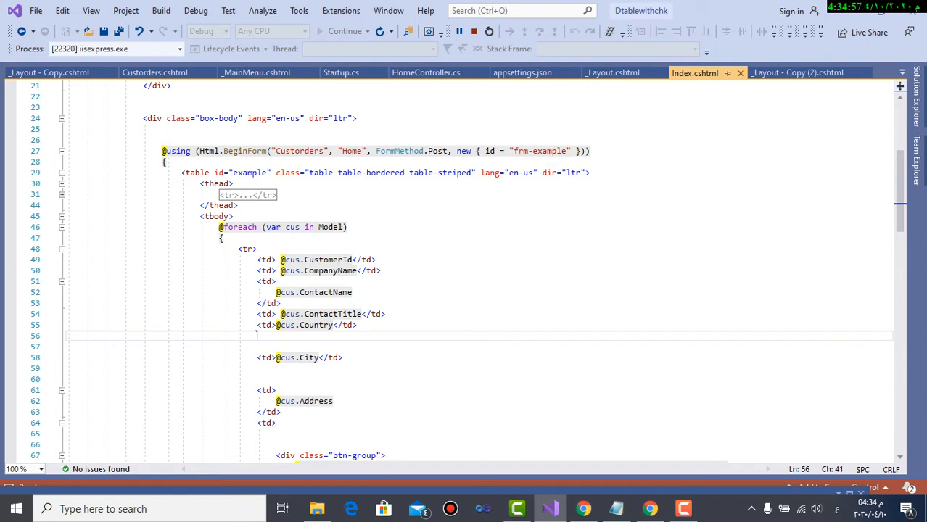
click(63, 194)
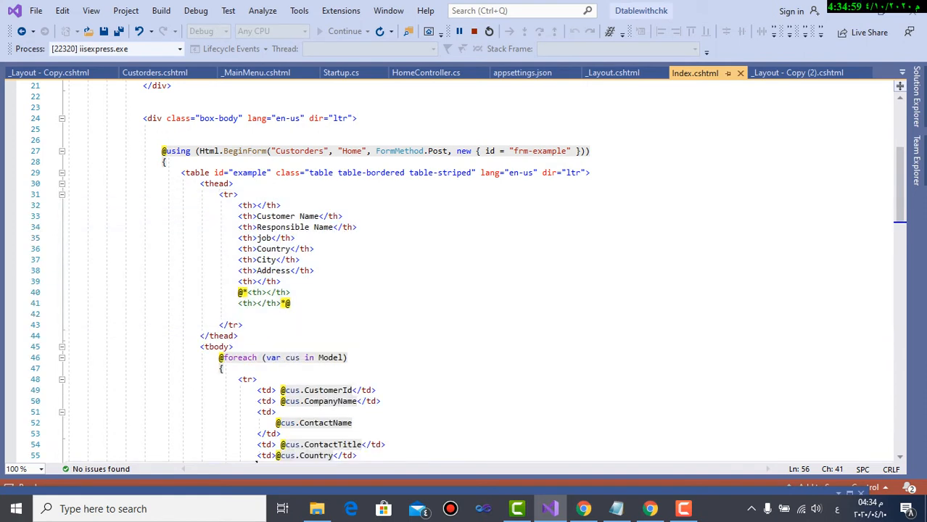
click(259, 205)
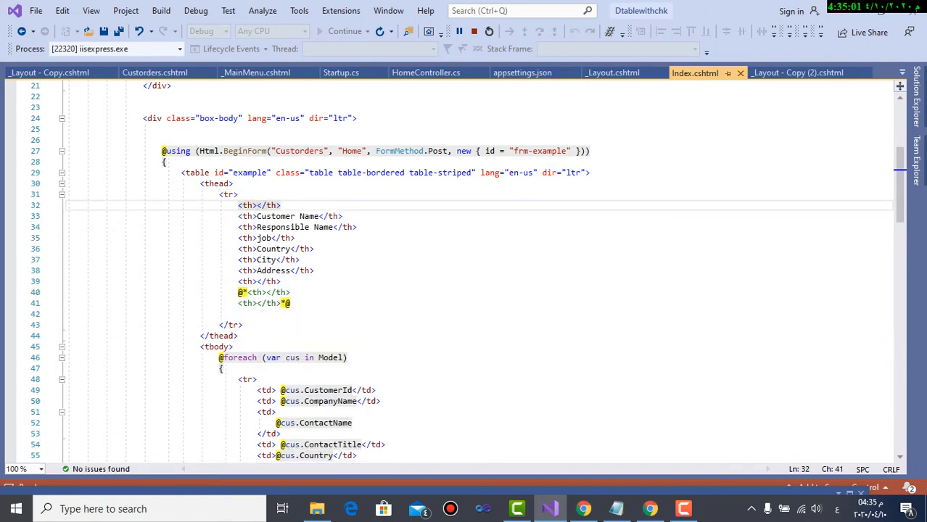
Select the CustomerId field name, then return to the _Layout.cshtml layout page.
double_click(327, 391)
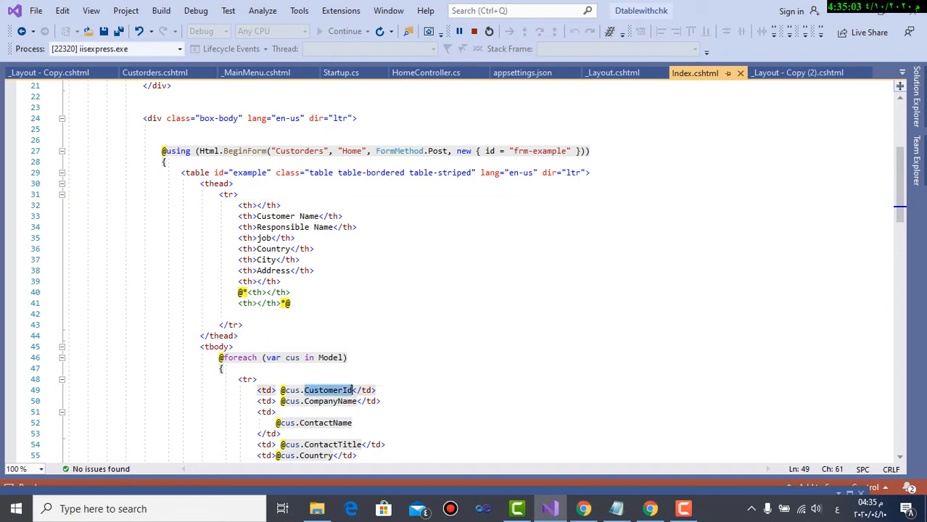
mouse_move(326, 390)
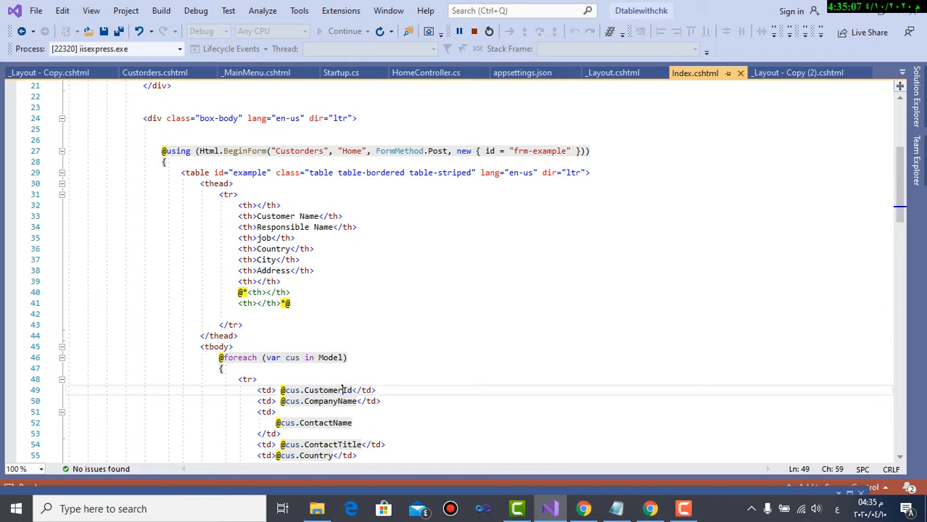
click(222, 368)
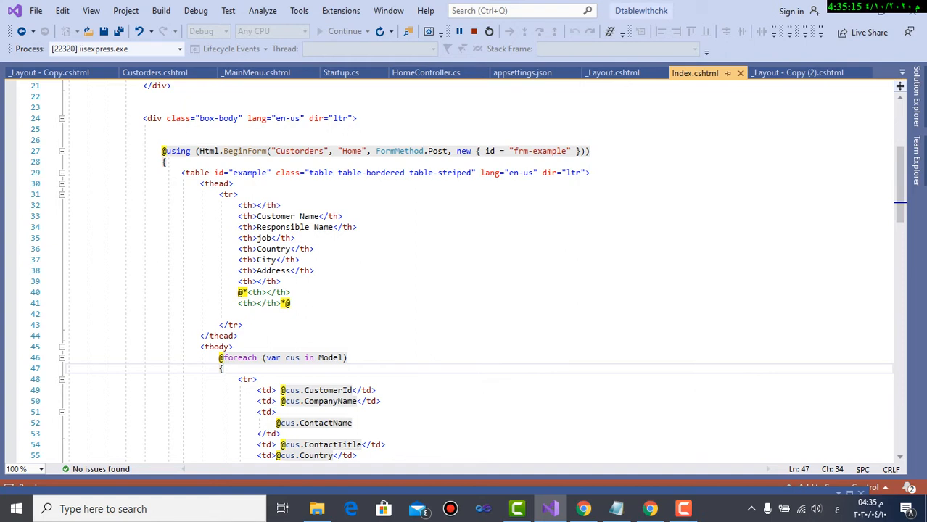
click(612, 72)
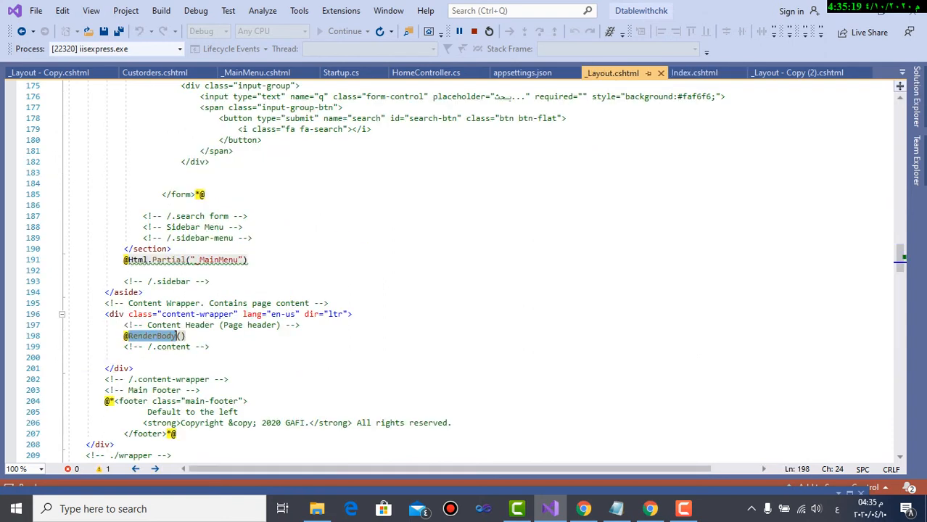
mouse_move(168, 259)
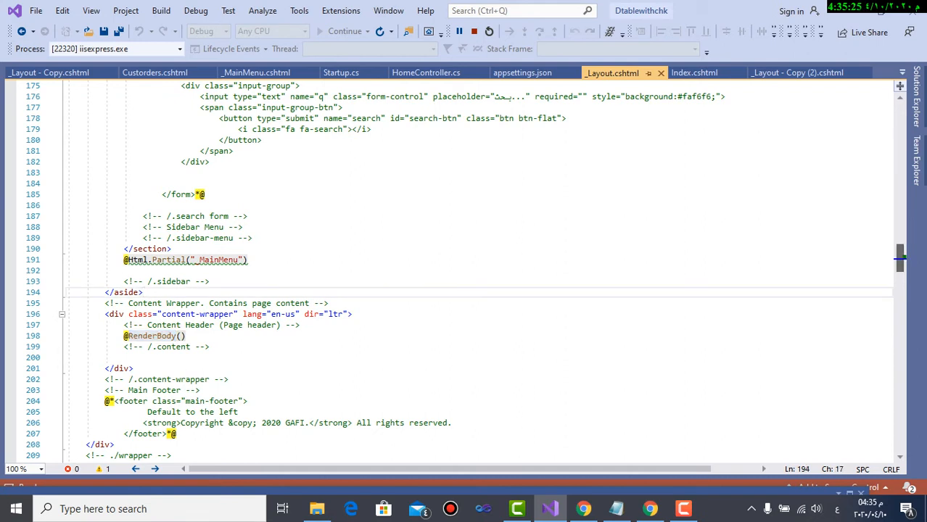
scroll(down, 3)
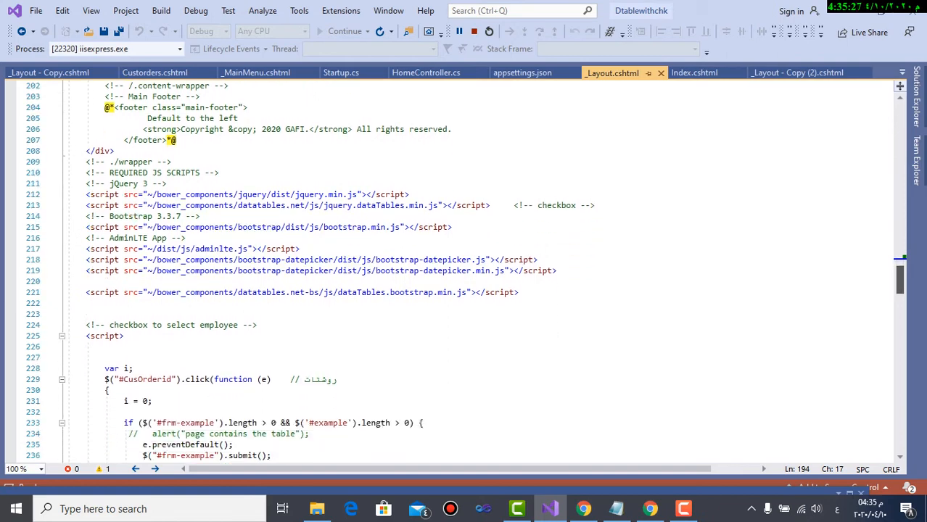
scroll(down, 3)
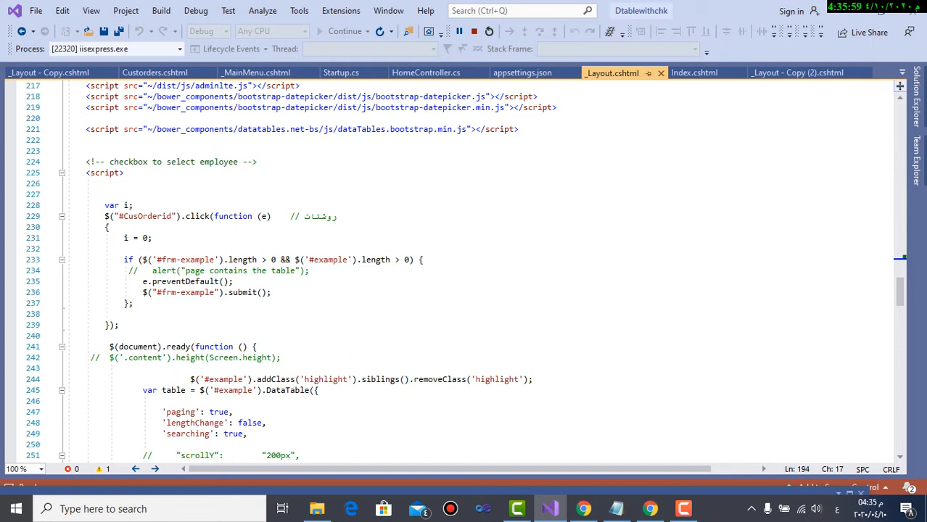
mouse_move(380, 259)
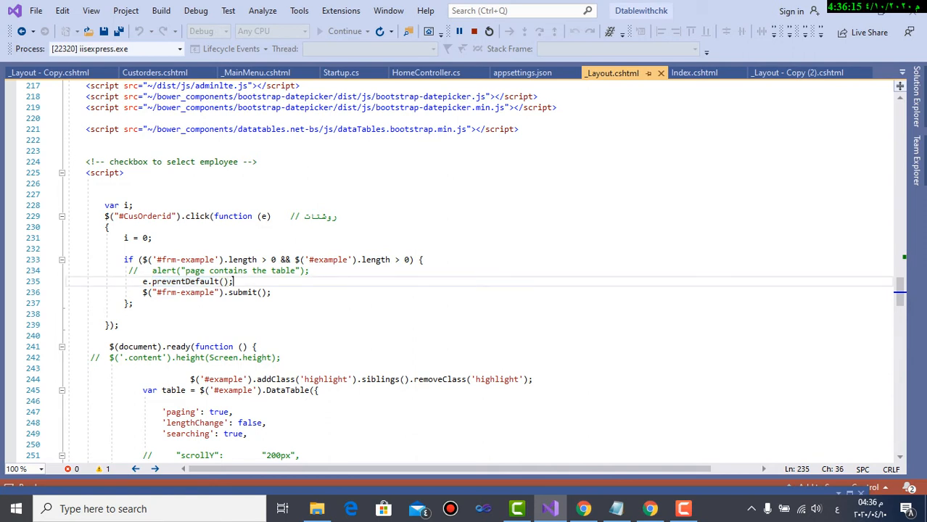
click(694, 72)
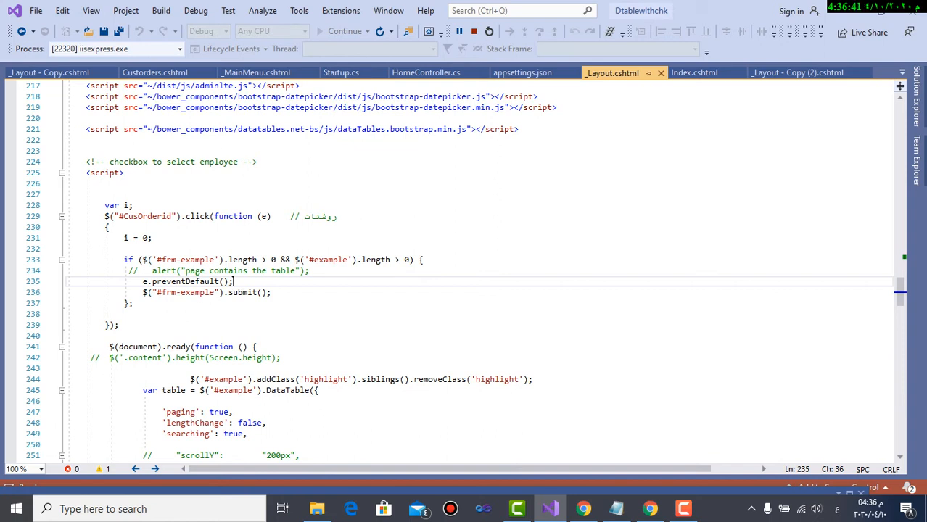
scroll(down, 3)
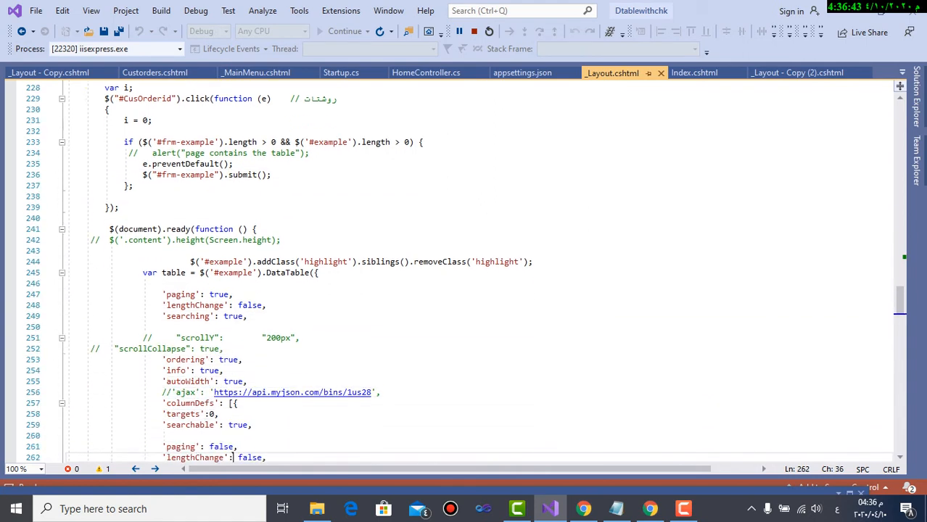
scroll(down, 3)
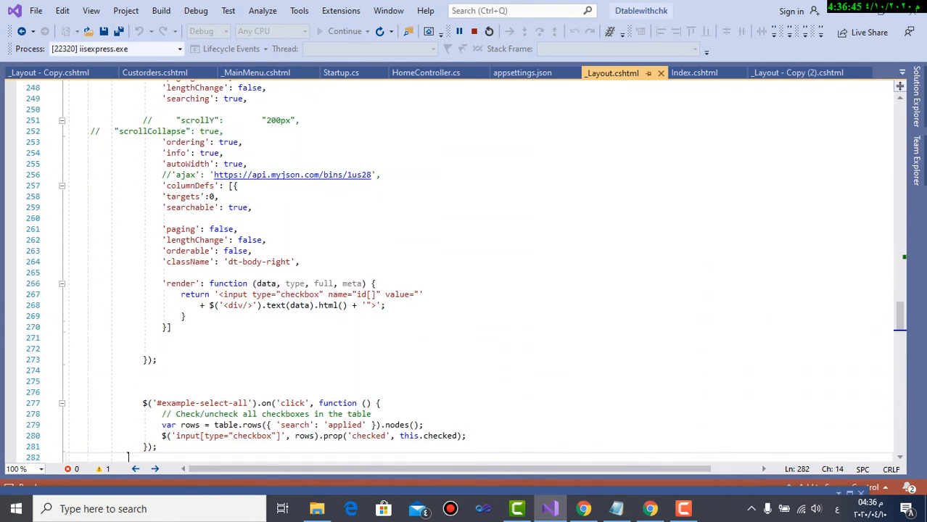
scroll(down, 3)
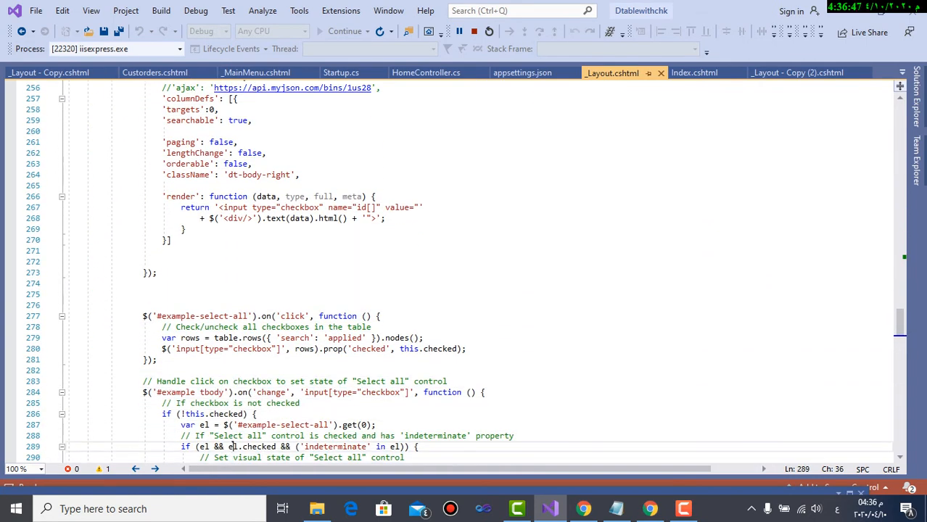
scroll(down, 3)
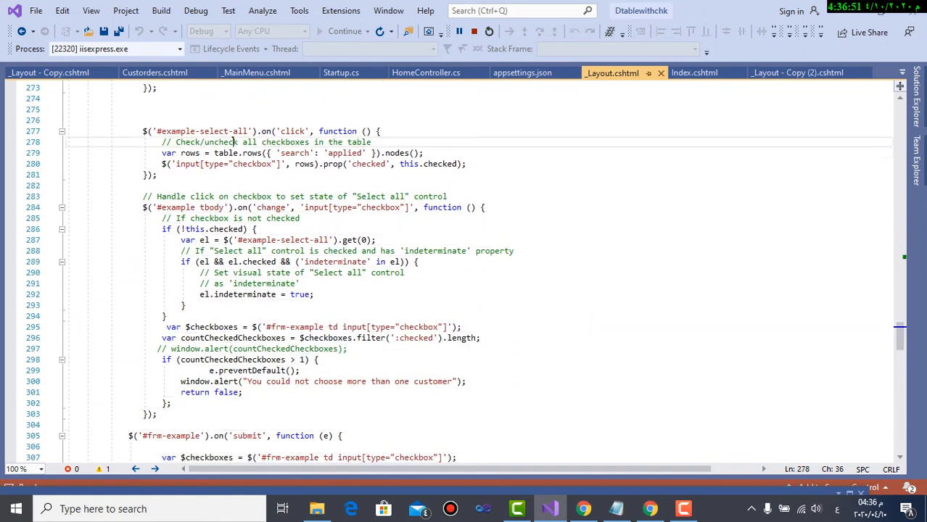
scroll(up, 3)
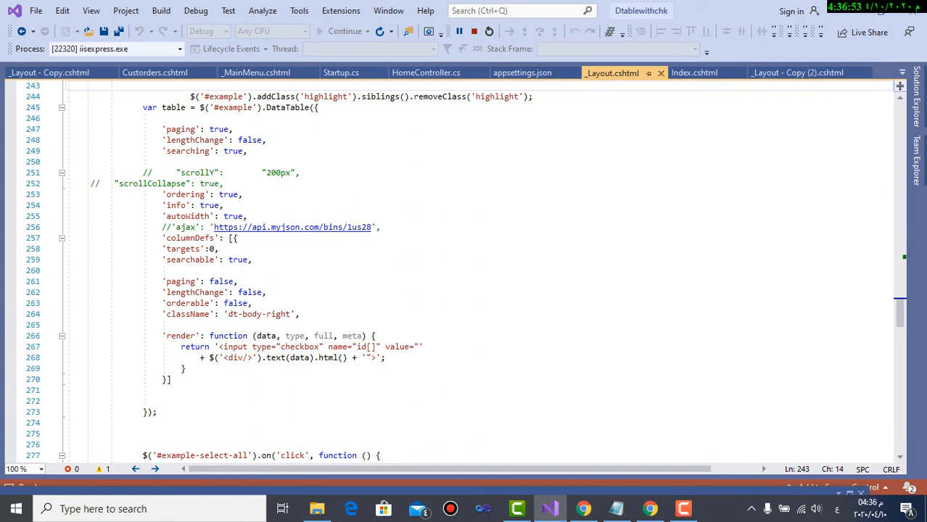
scroll(up, 3)
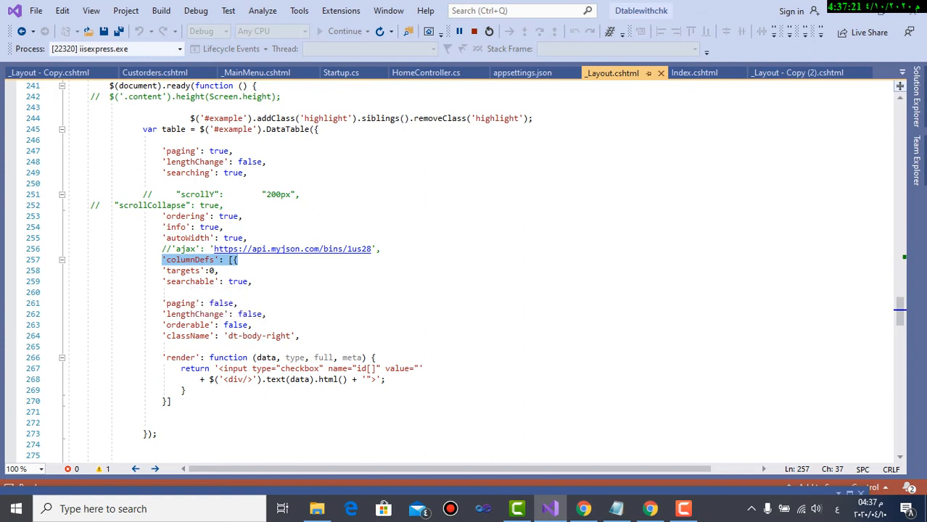
click(185, 270)
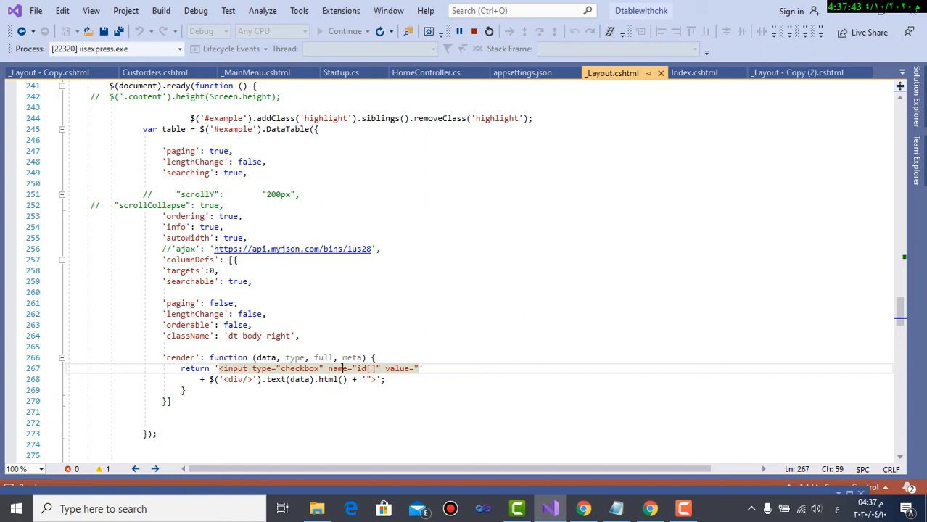
mouse_move(334, 379)
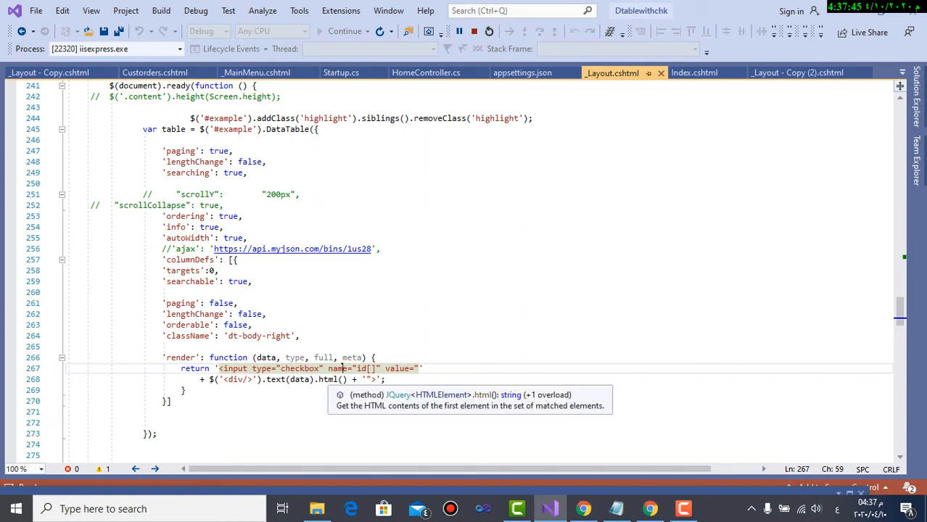
click(329, 379)
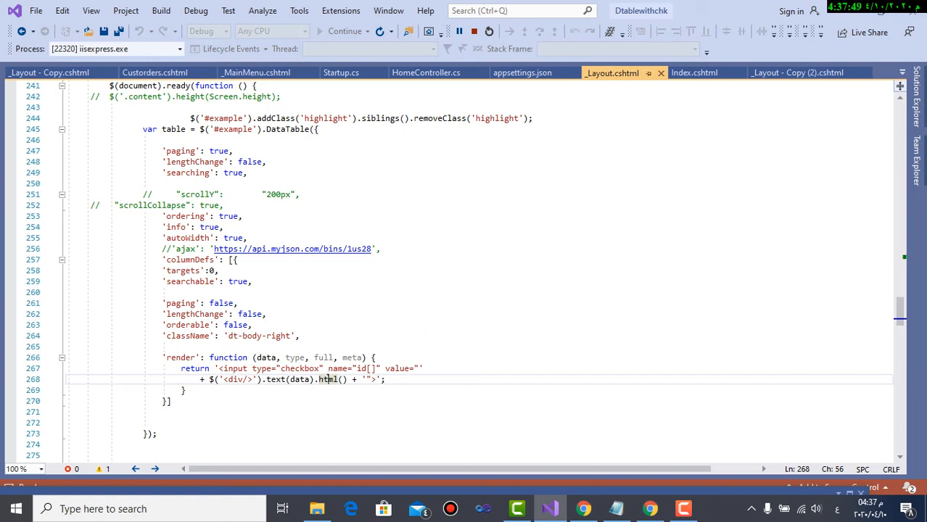
scroll(up, 3)
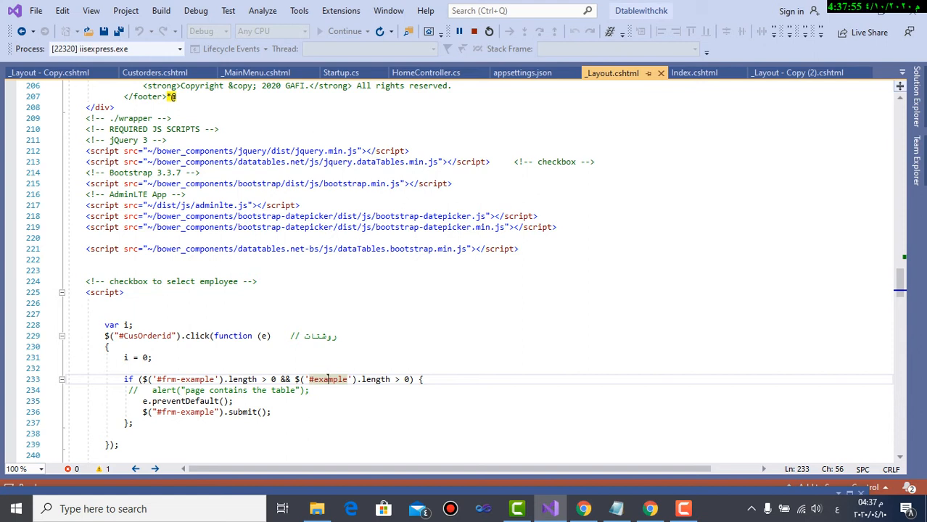
click(178, 412)
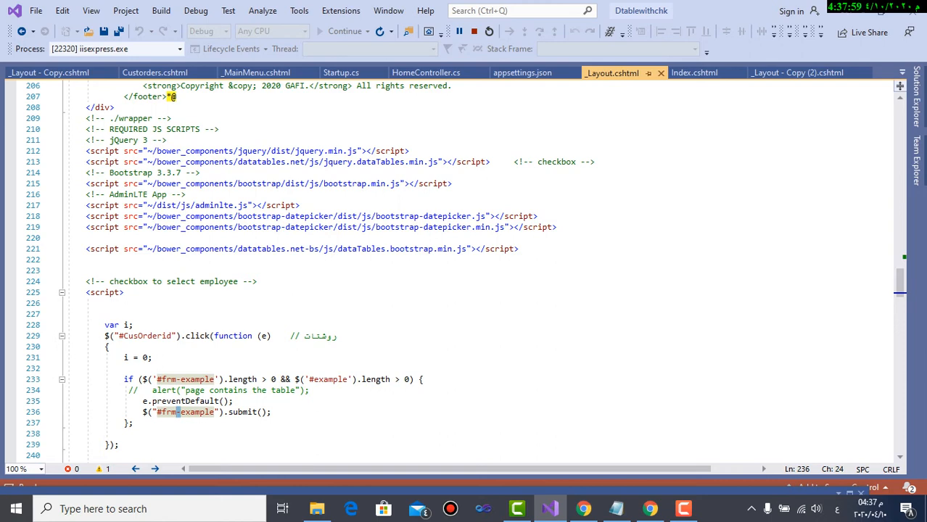
scroll(down, 3)
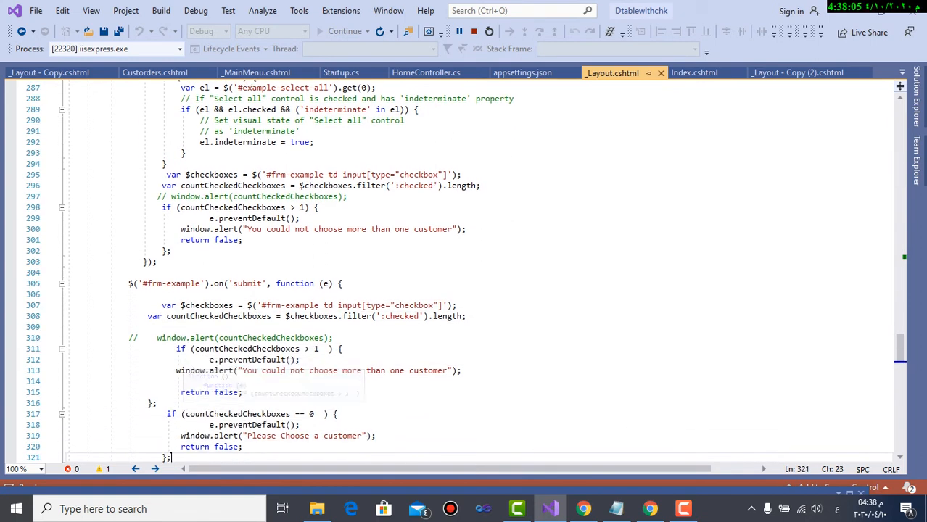
scroll(down, 3)
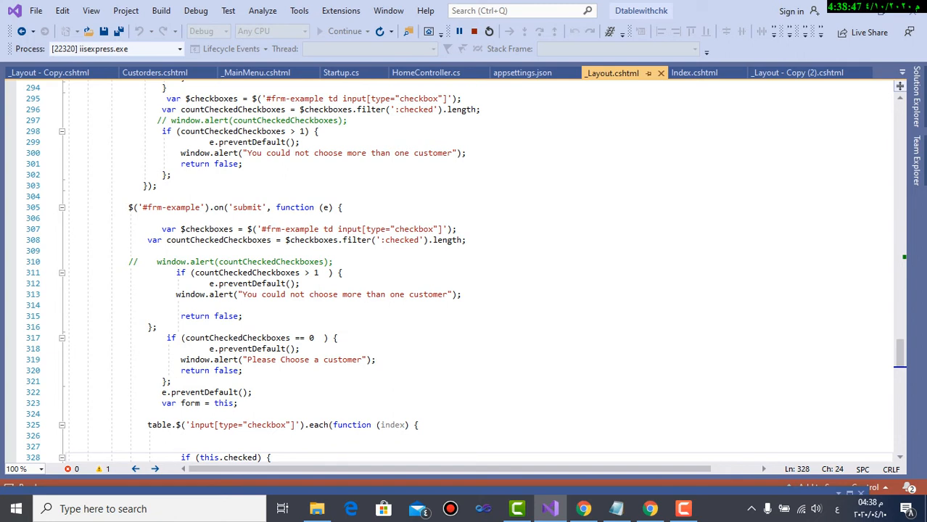
scroll(down, 3)
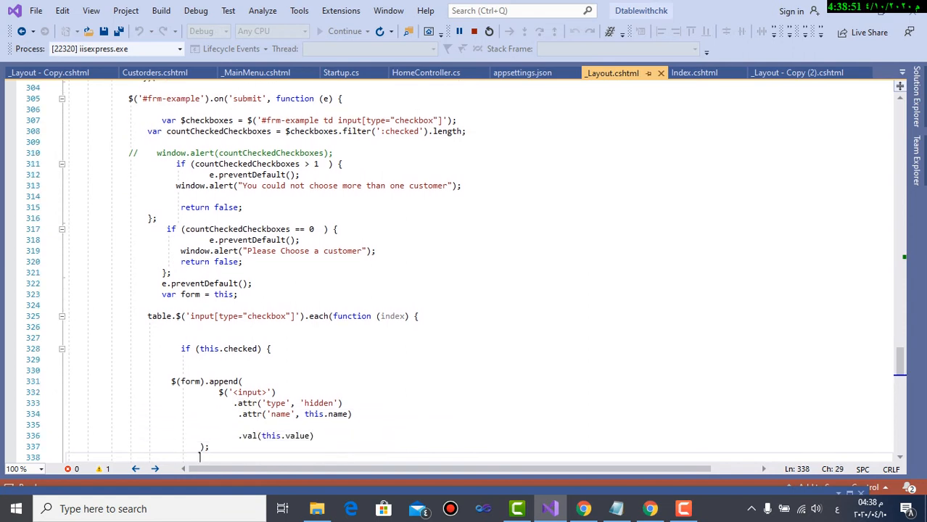
scroll(down, 3)
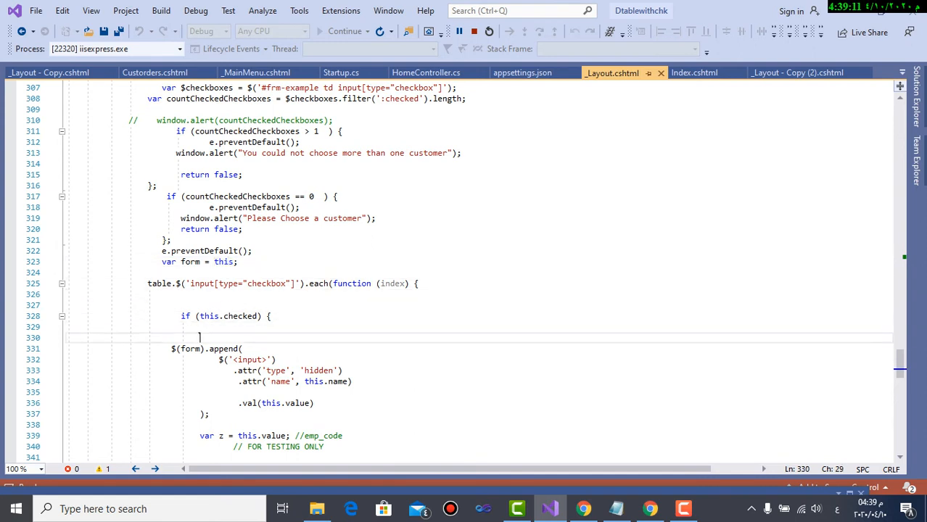
Scroll _Layout.cshtml to the submit handler redirecting to the Custorders action.
scroll(down, 3)
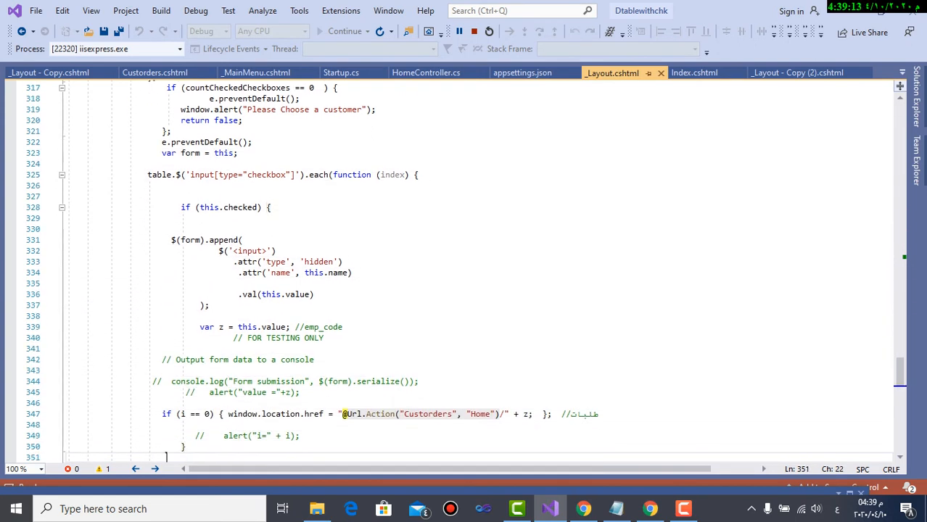
scroll(down, 3)
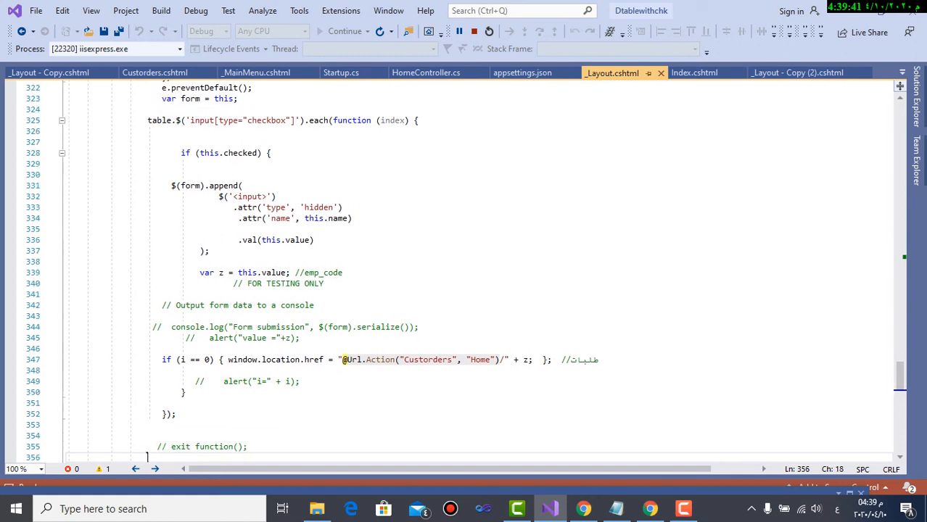
scroll(down, 3)
text(// FOR TESTING ONLY)
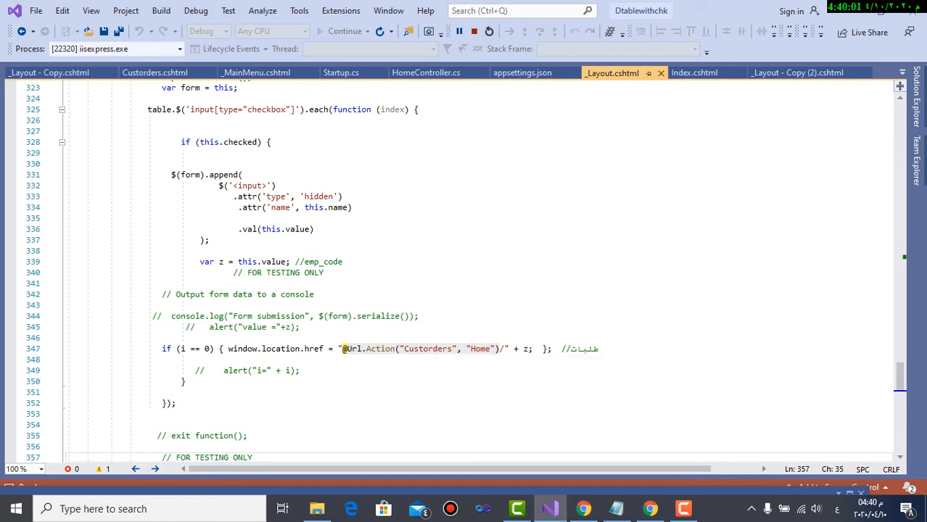
mouse_move(517, 349)
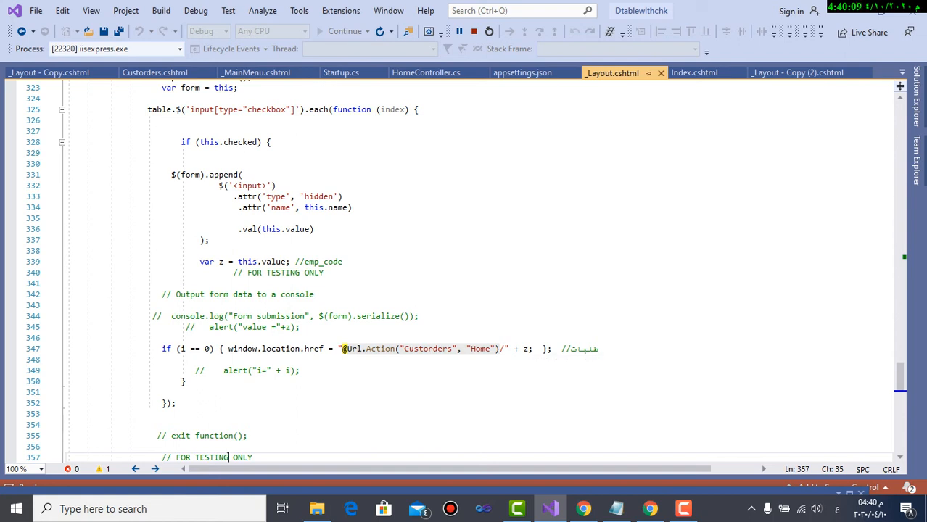
scroll(up, 3)
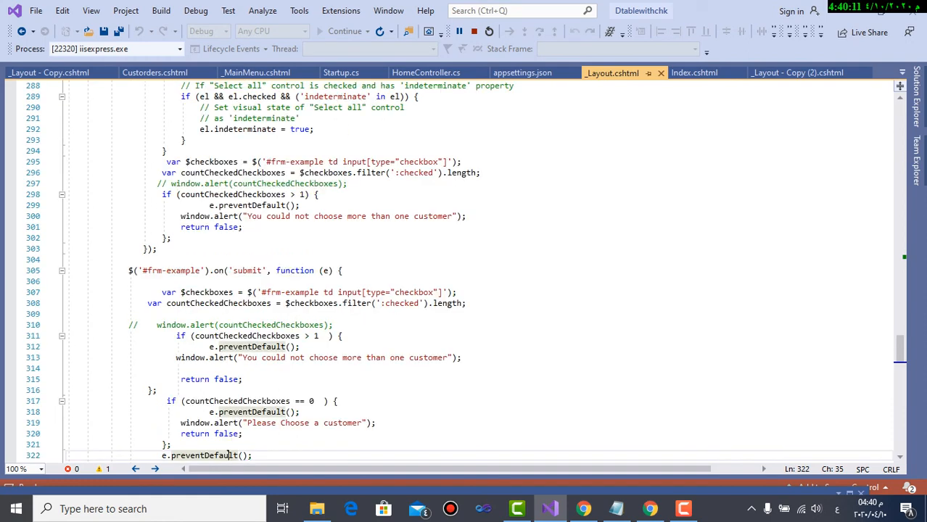
scroll(up, 3)
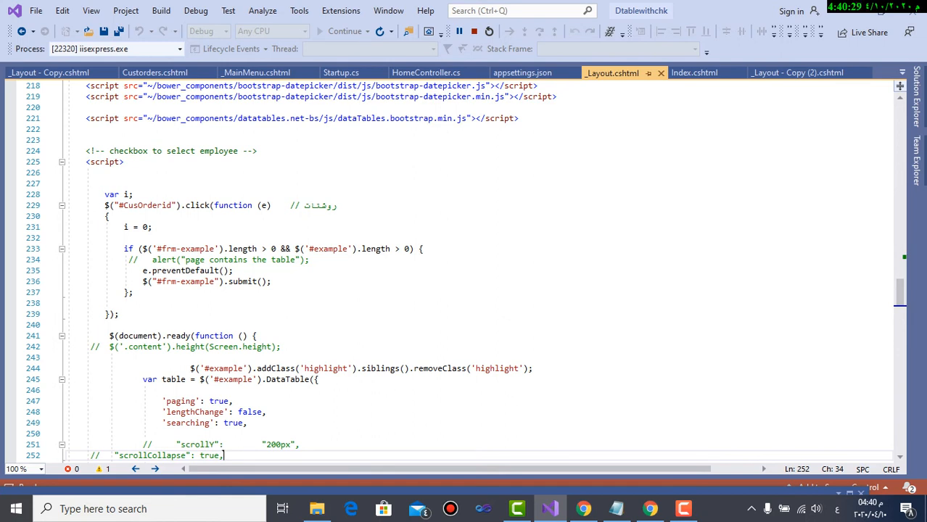
scroll(down, 3)
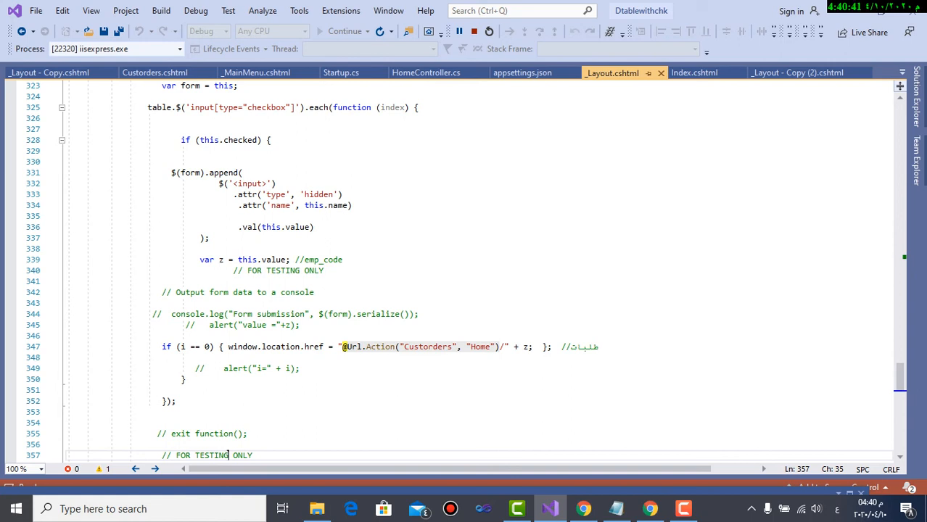
mouse_move(425, 72)
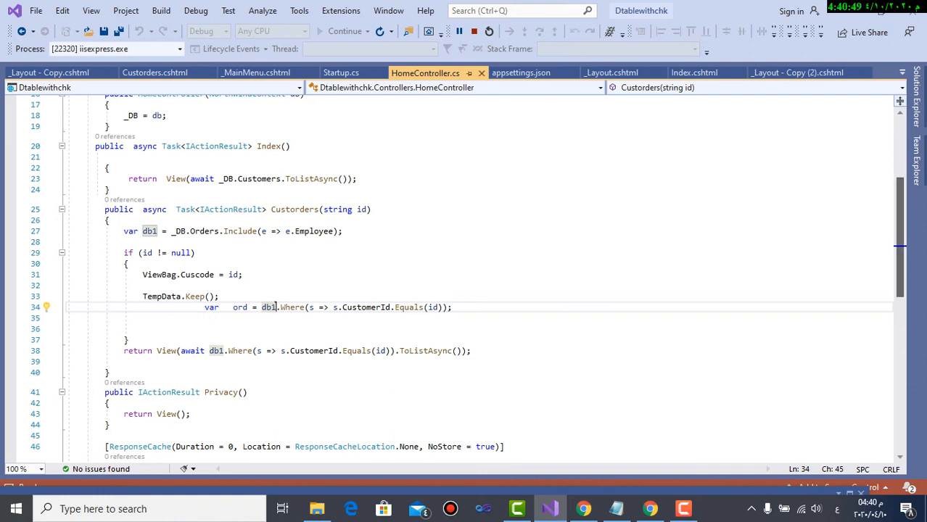
scroll(up, 3)
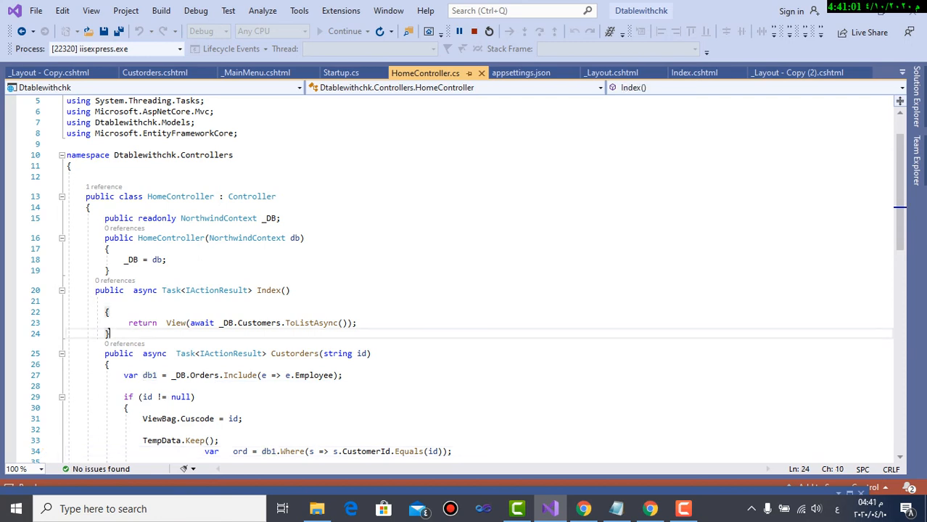
scroll(down, 3)
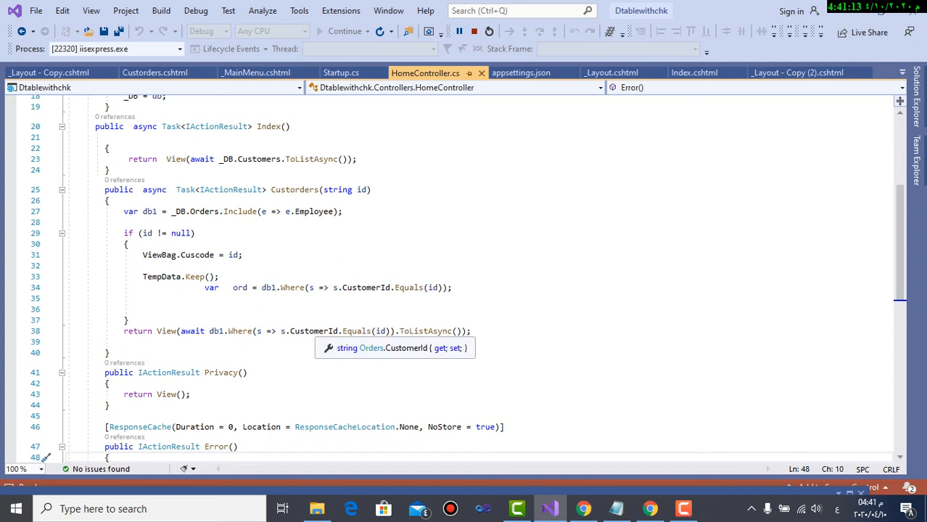
mouse_move(356, 330)
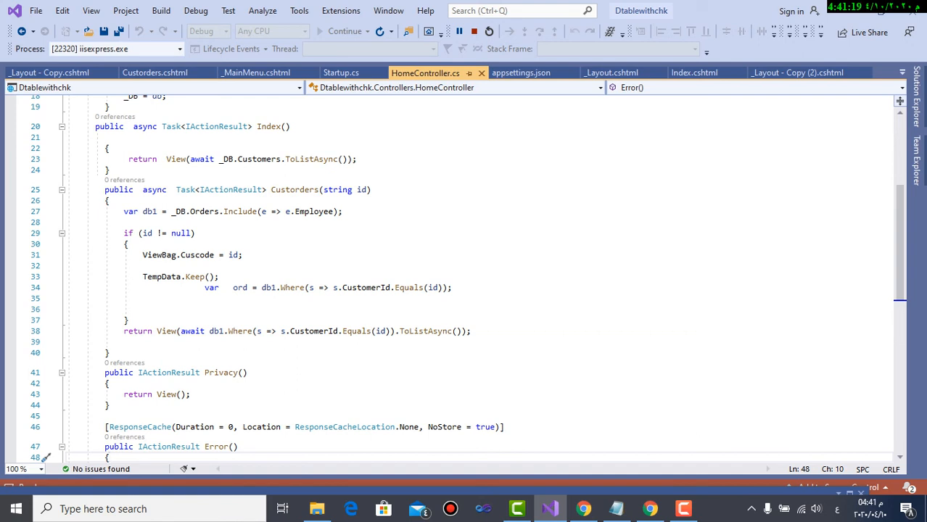
mouse_move(194, 276)
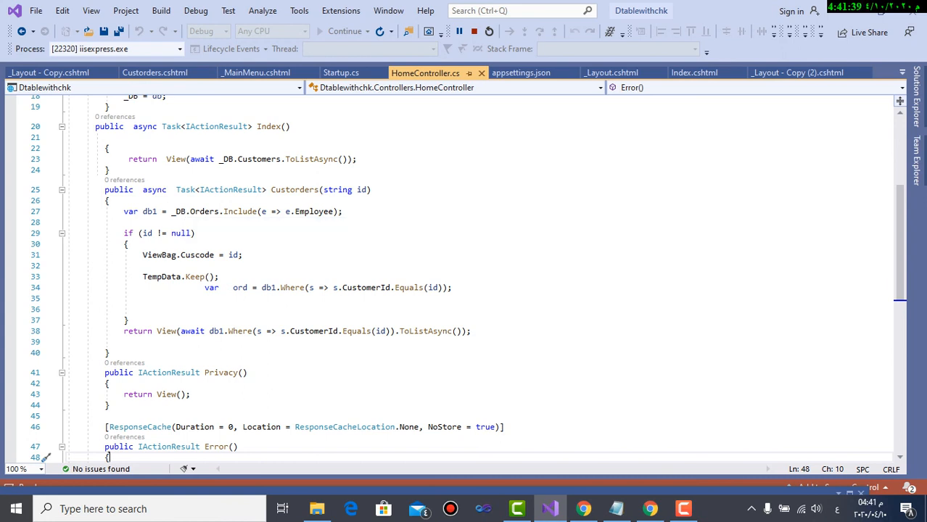
mouse_move(360, 189)
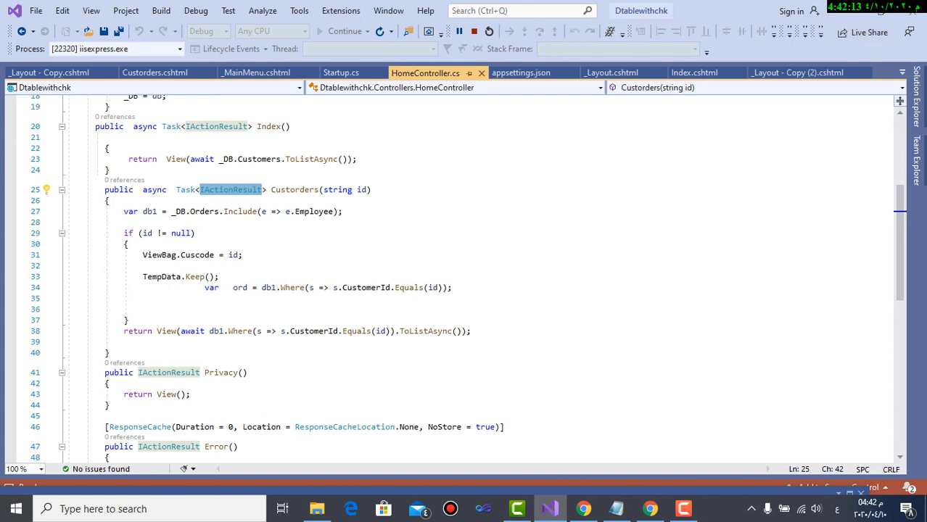
click(108, 148)
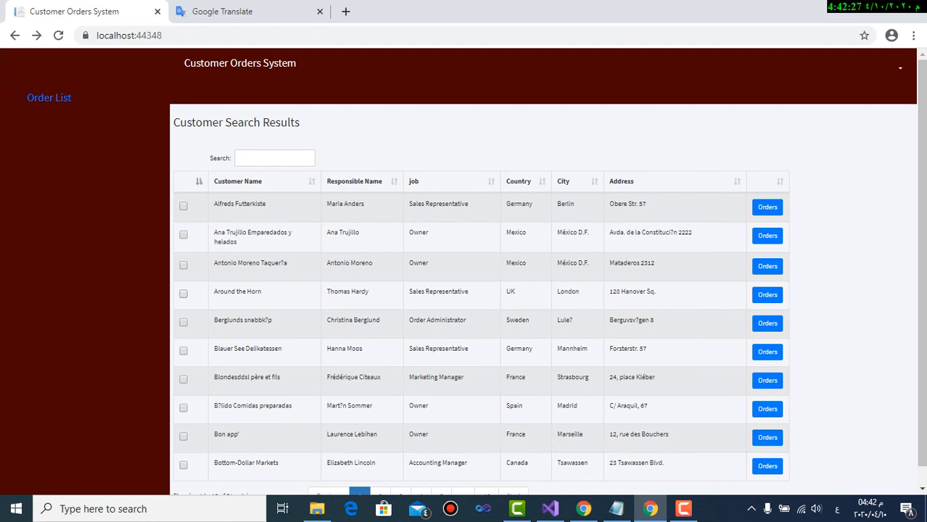
Tick Around the Horn and Berglunds, then dismiss the more-than-one-customer warning.
click(183, 293)
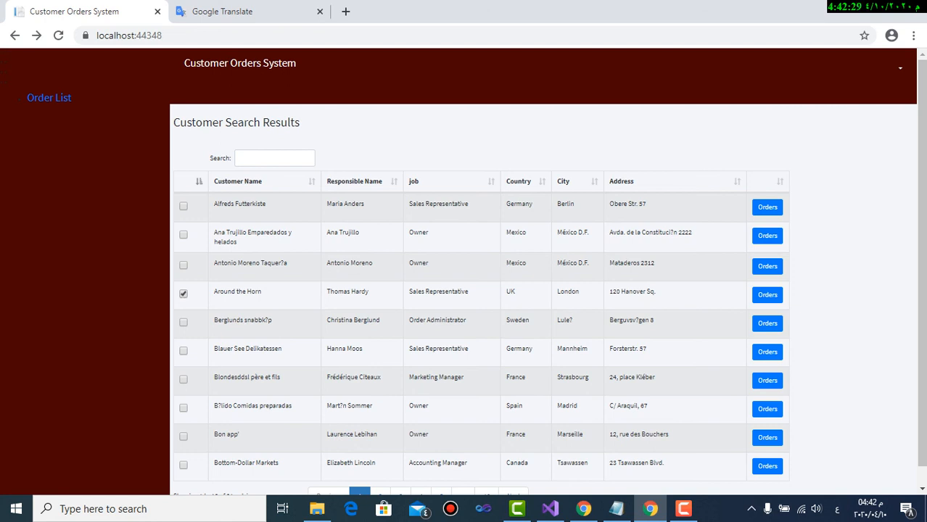
click(183, 321)
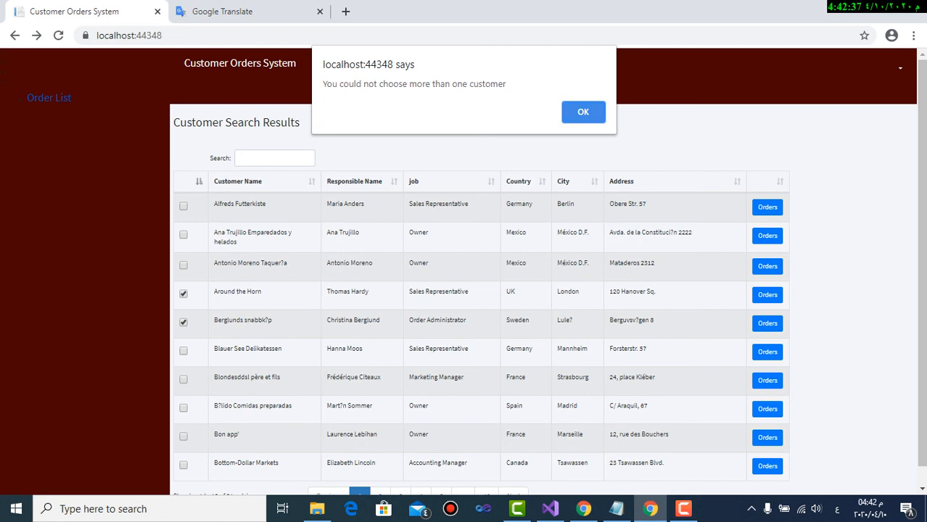
click(583, 112)
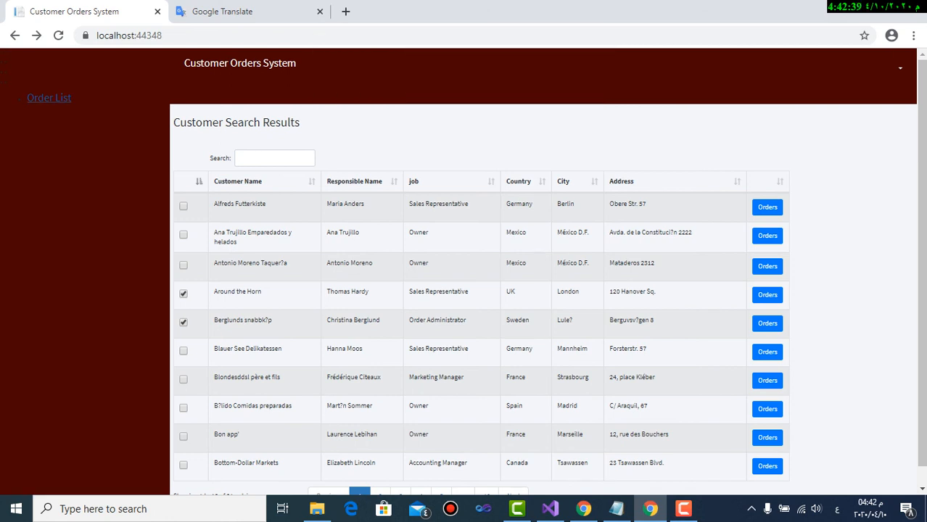
Untick both customers and dismiss the please-choose-a-customer warning.
click(183, 294)
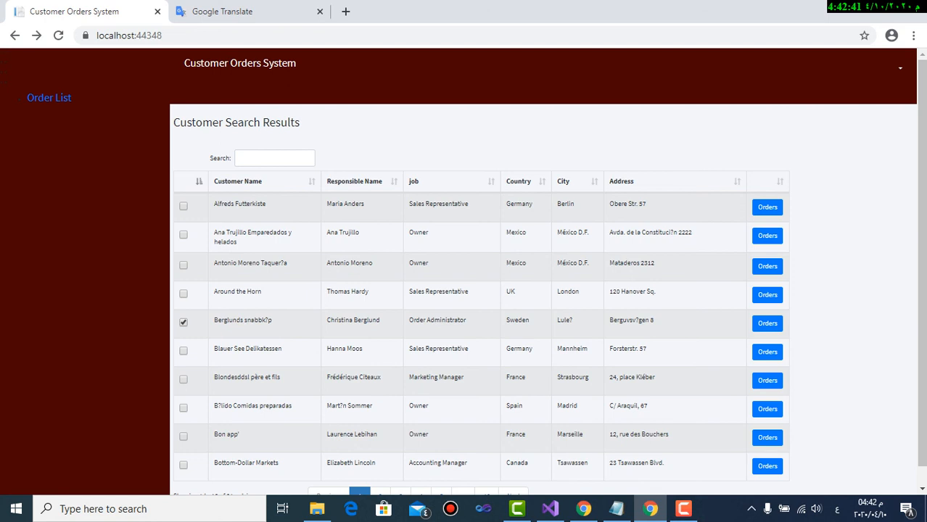
click(183, 322)
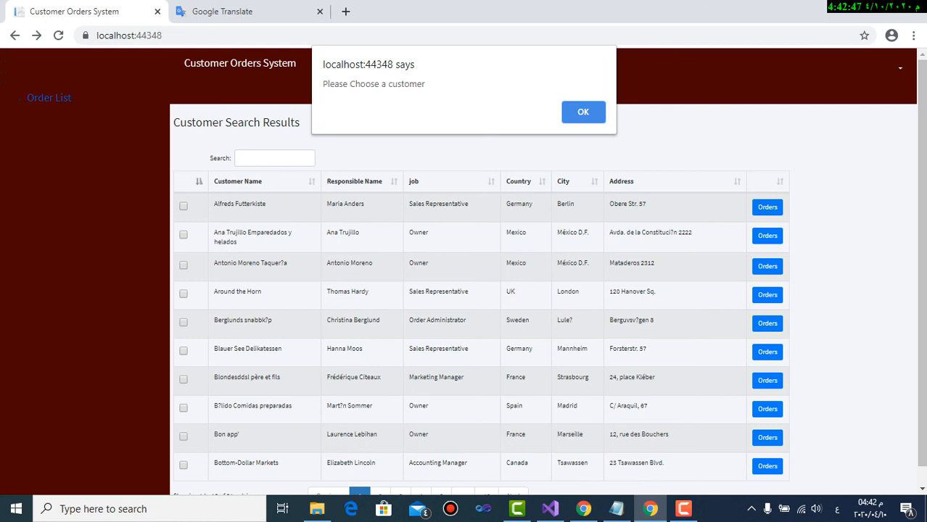
click(583, 111)
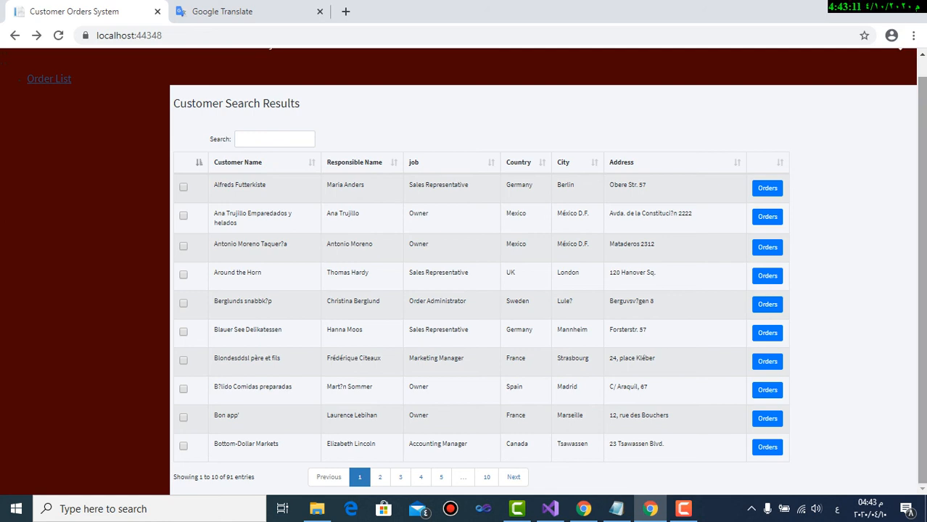
scroll(up, 3)
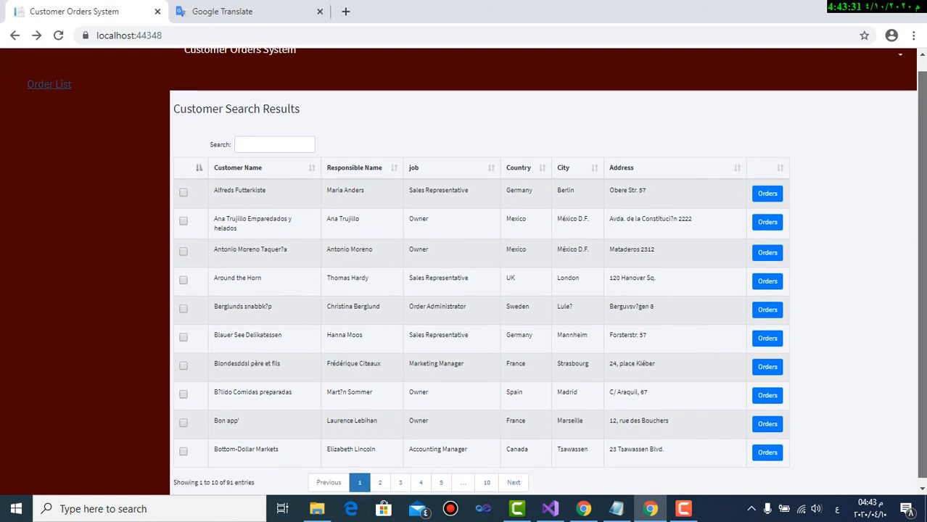
scroll(up, 3)
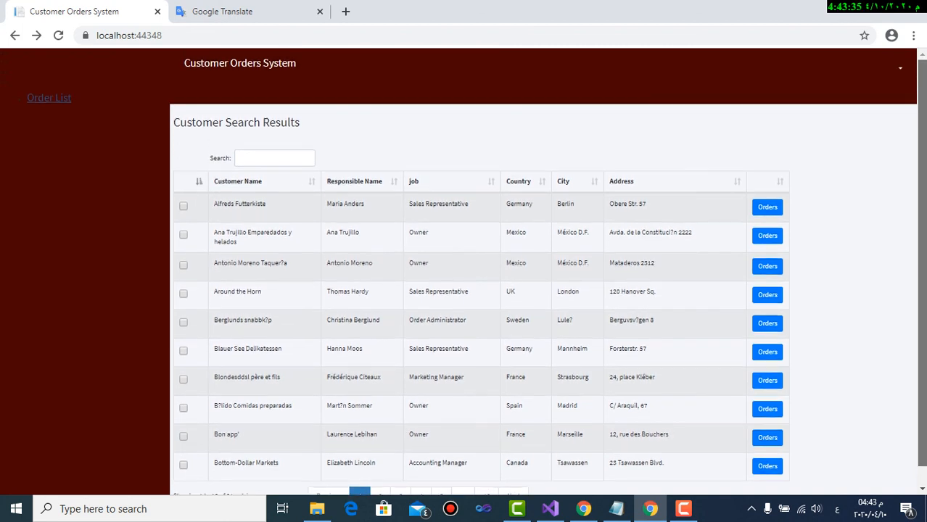
scroll(down, 3)
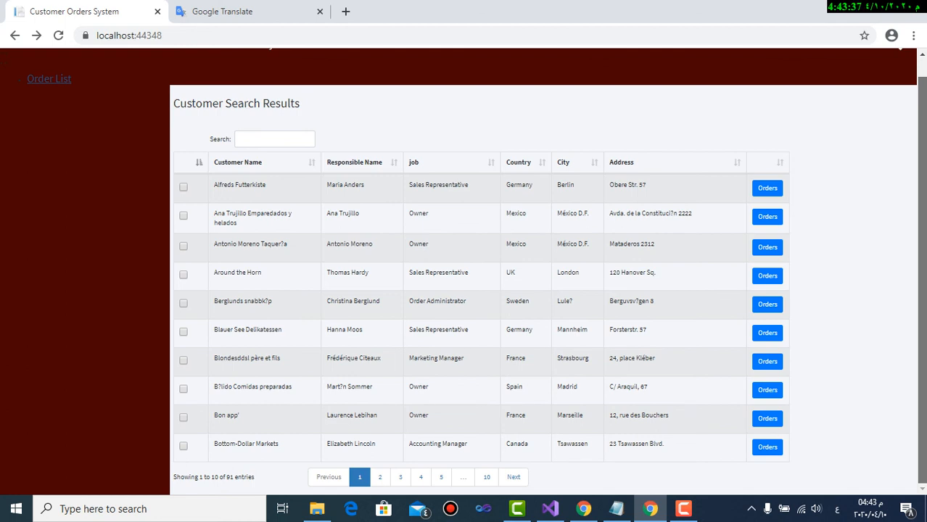